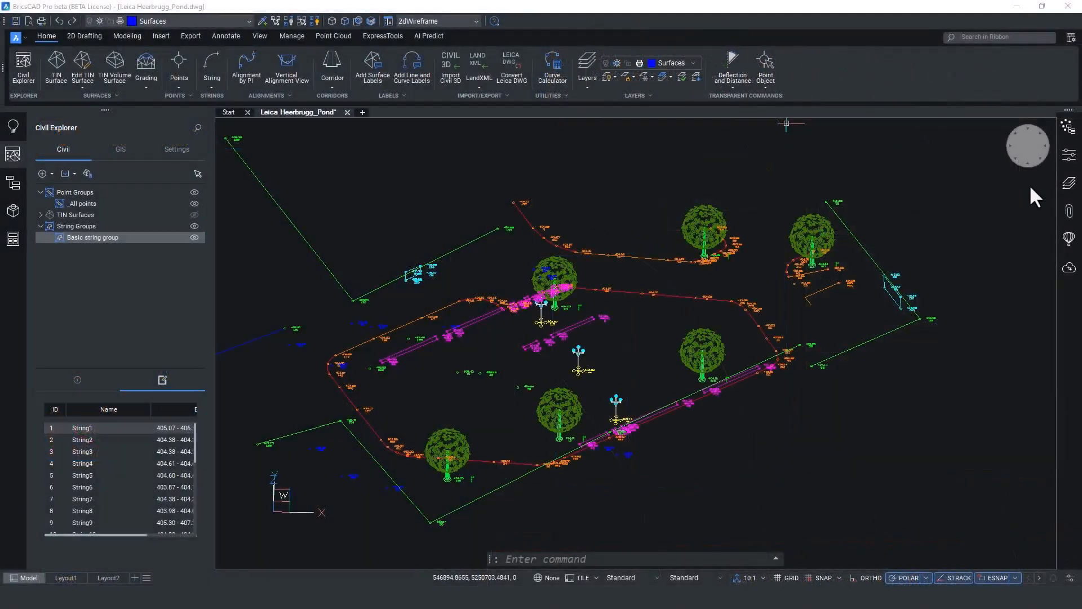
Show the drawing's civil string groups in the Civil Explorer and the kerb string's ByLayer/Road_Kerb properties.
click(1027, 145)
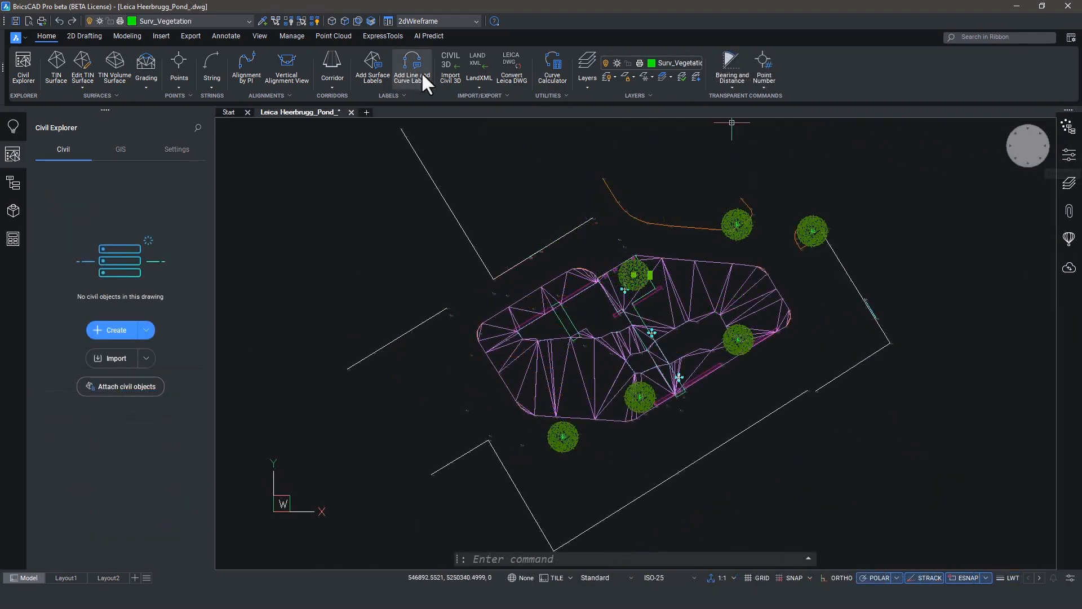
click(510, 69)
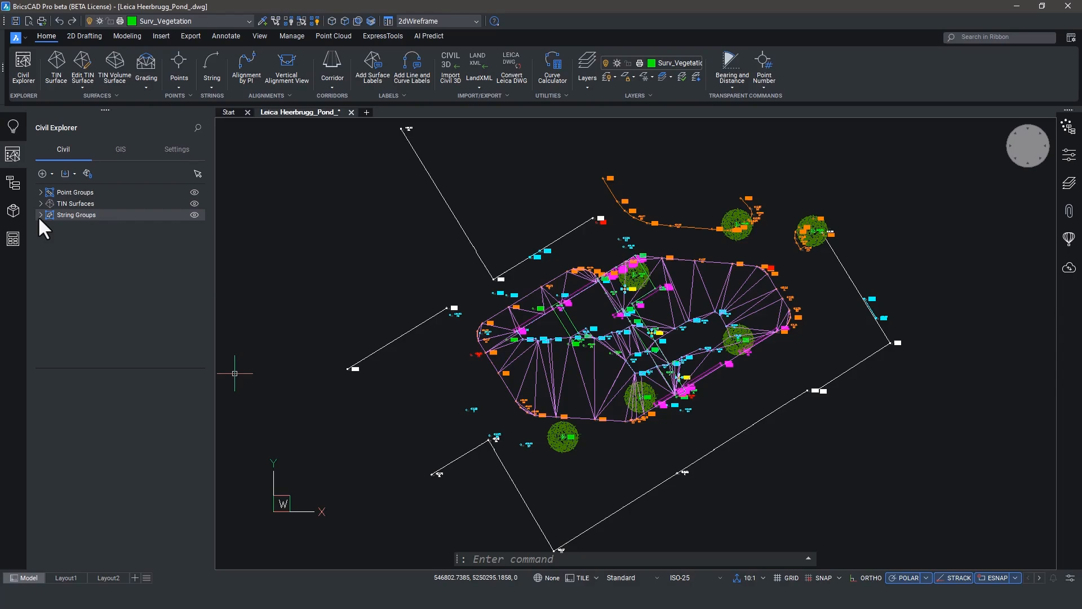
click(40, 214)
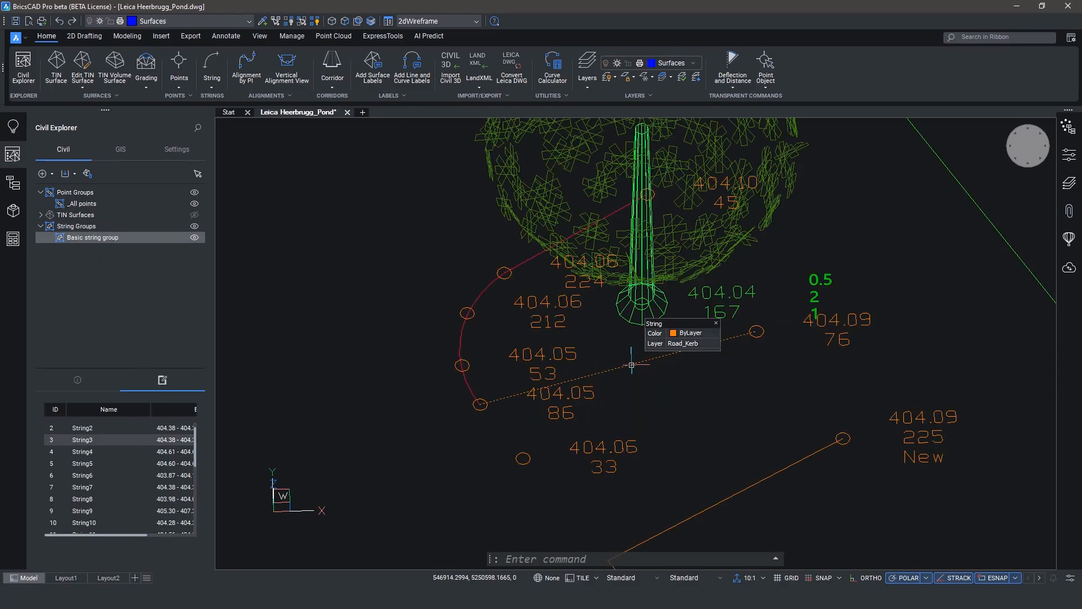
Start adding a PI to the kerb string, snapping the new vertex to civil point 33 via the Point Object command.
click(212, 68)
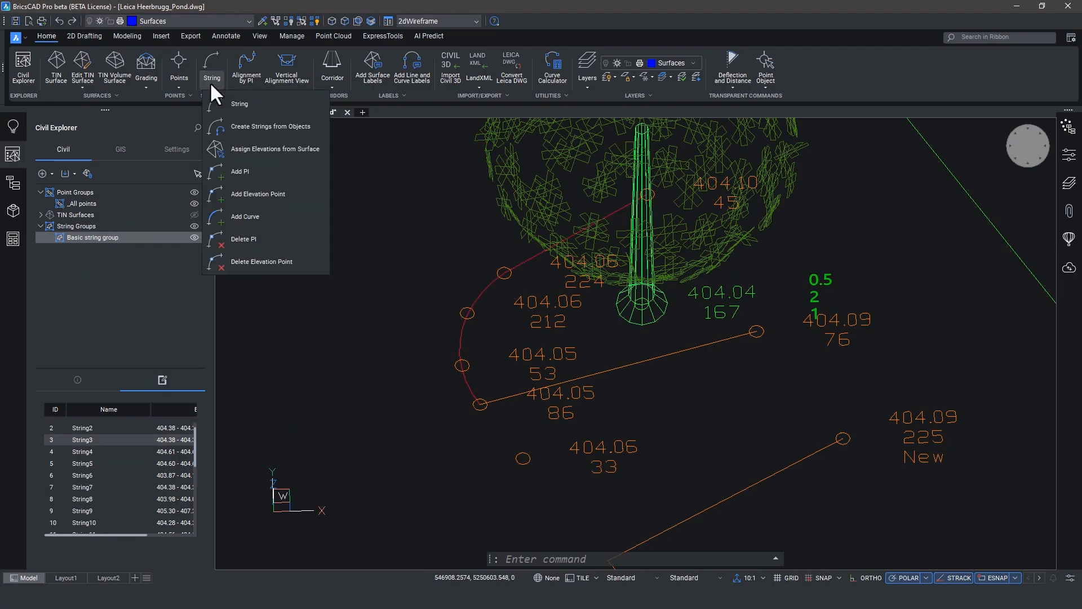
click(241, 172)
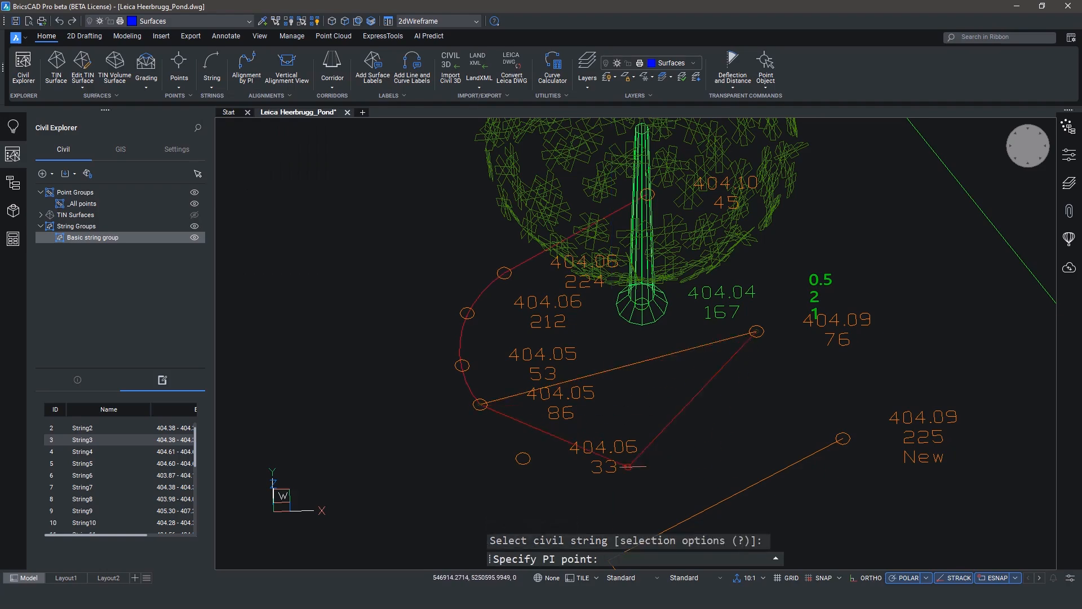
click(573, 459)
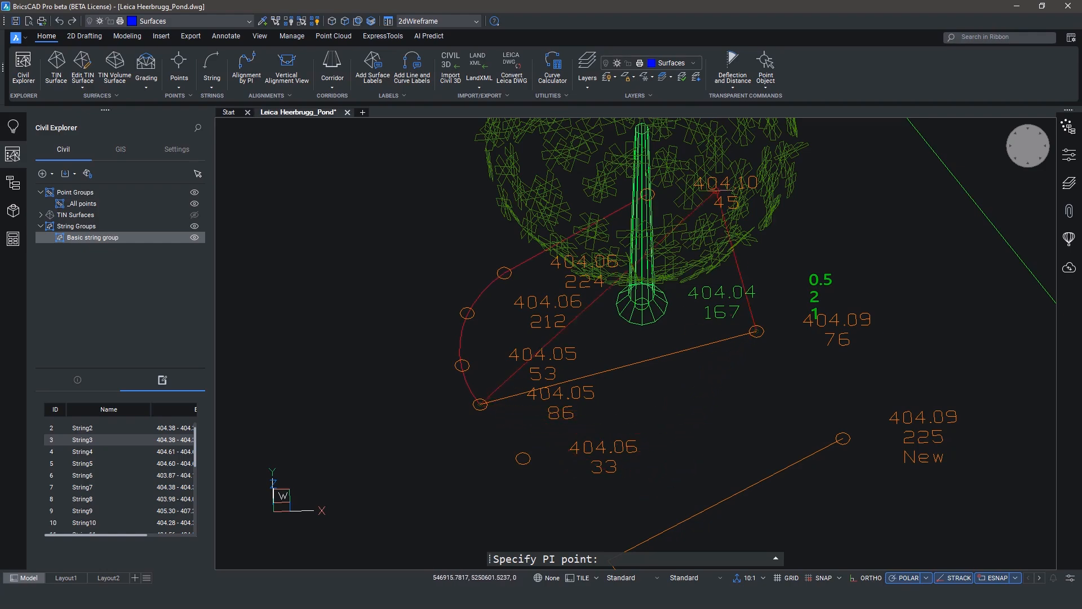
click(765, 65)
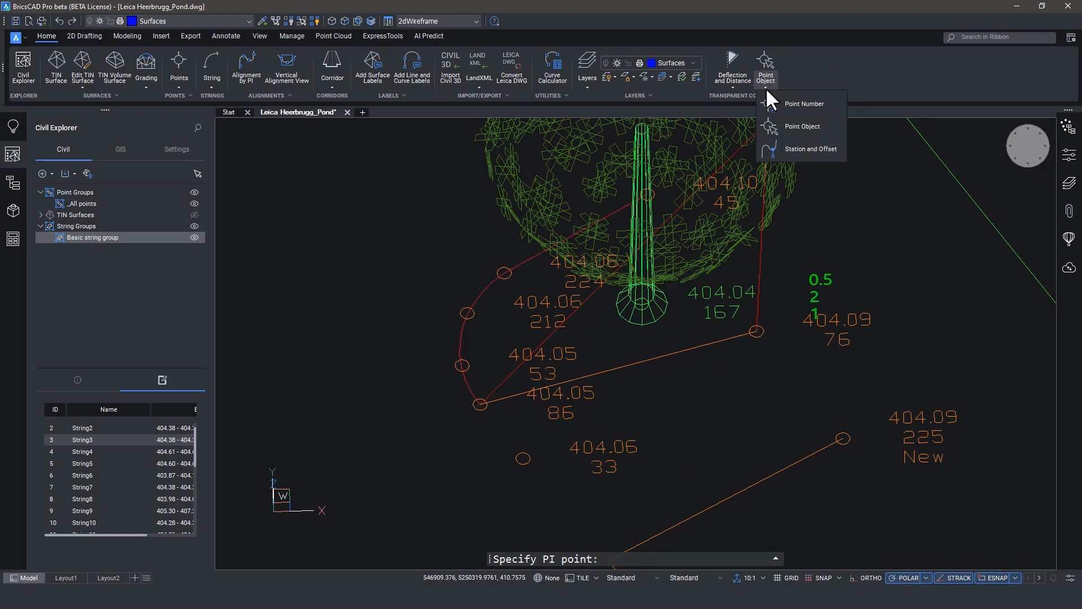
mouse_move(776, 110)
text(404.)
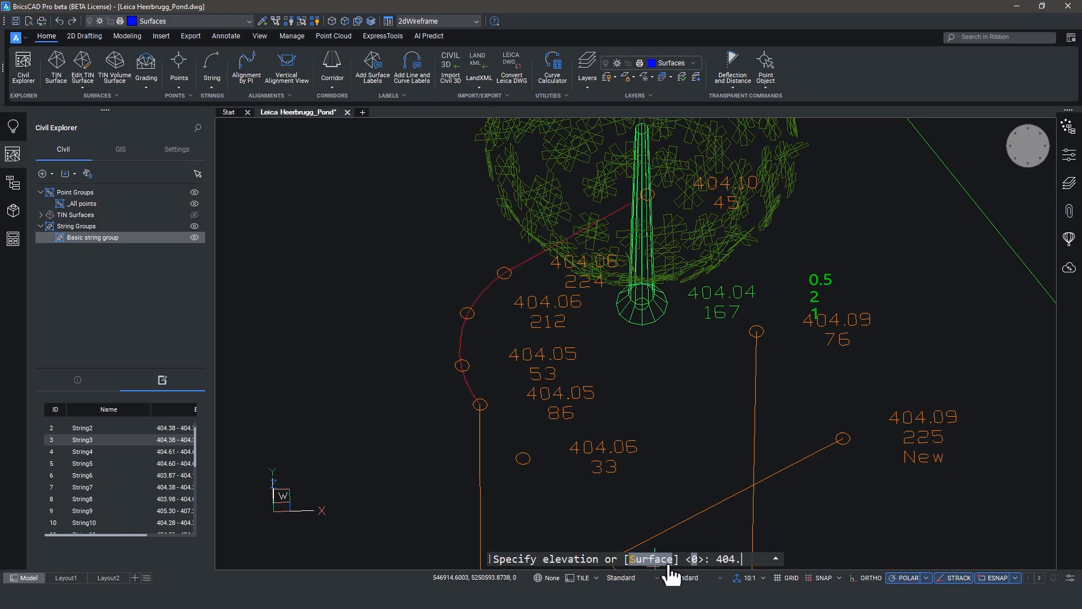
Finish the new kerb vertex at elevation 404.06 so the string runs 86–33–76.
text(06)
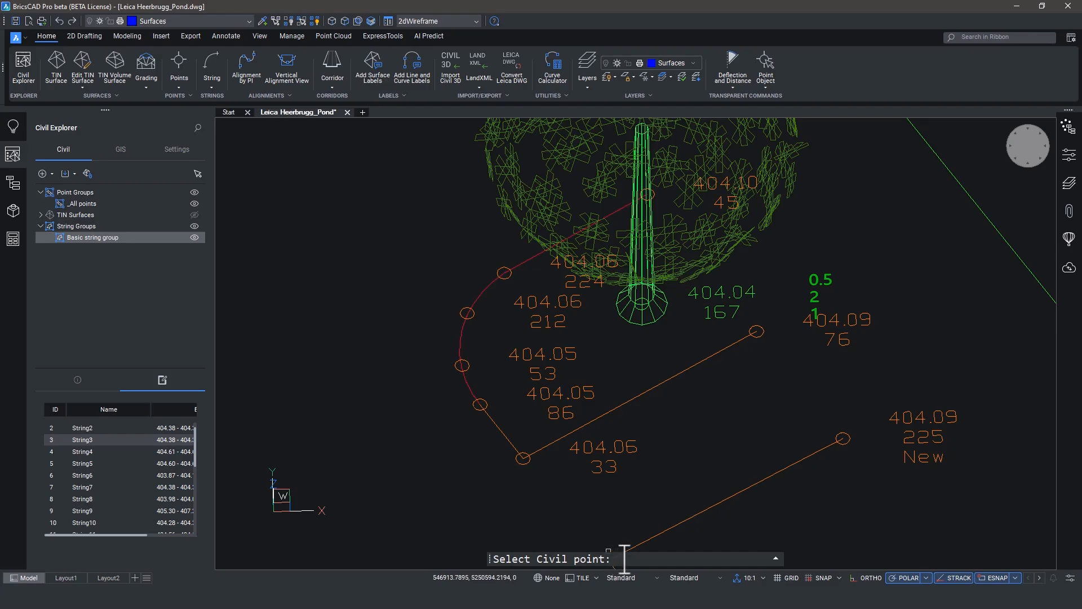
mouse_move(605, 533)
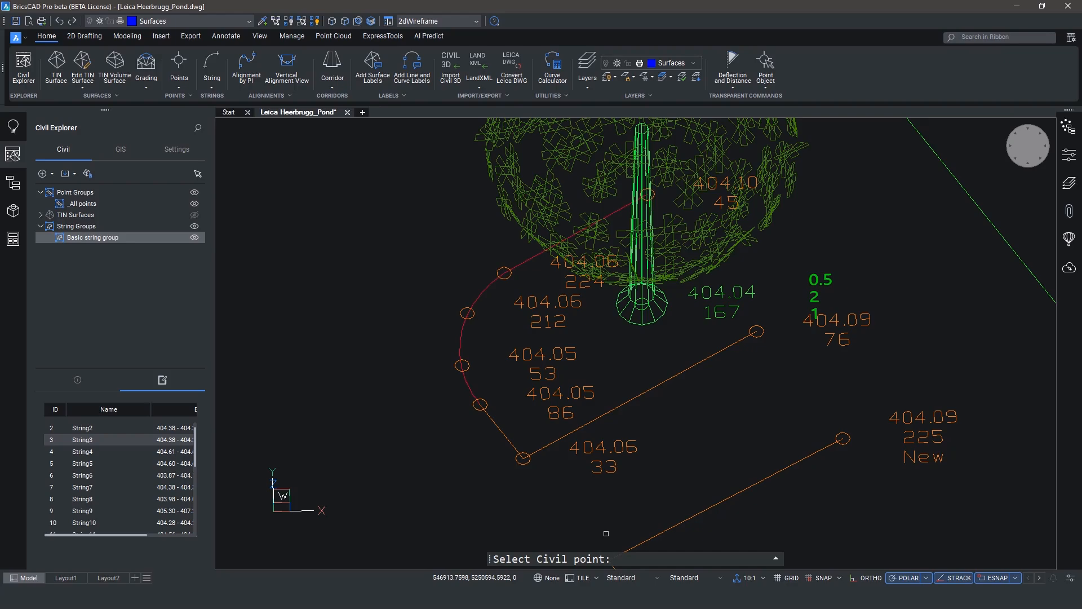
click(605, 532)
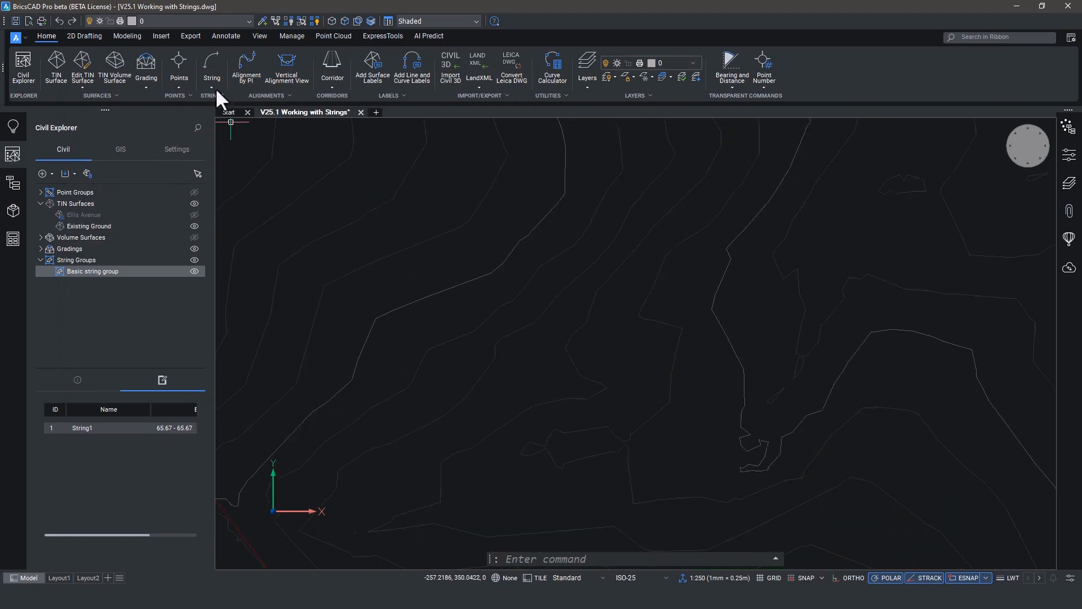
Draw String2 as line–arc–line across the contours with slope/elevation options S, L, 15 and A, spanning 56.00–63.05.
click(212, 67)
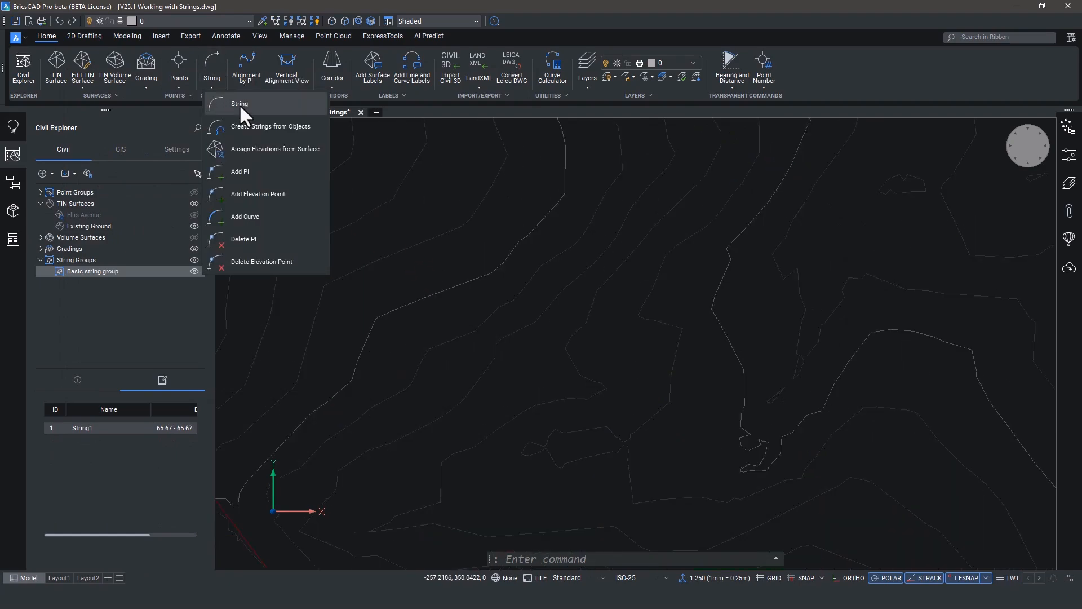
click(239, 104)
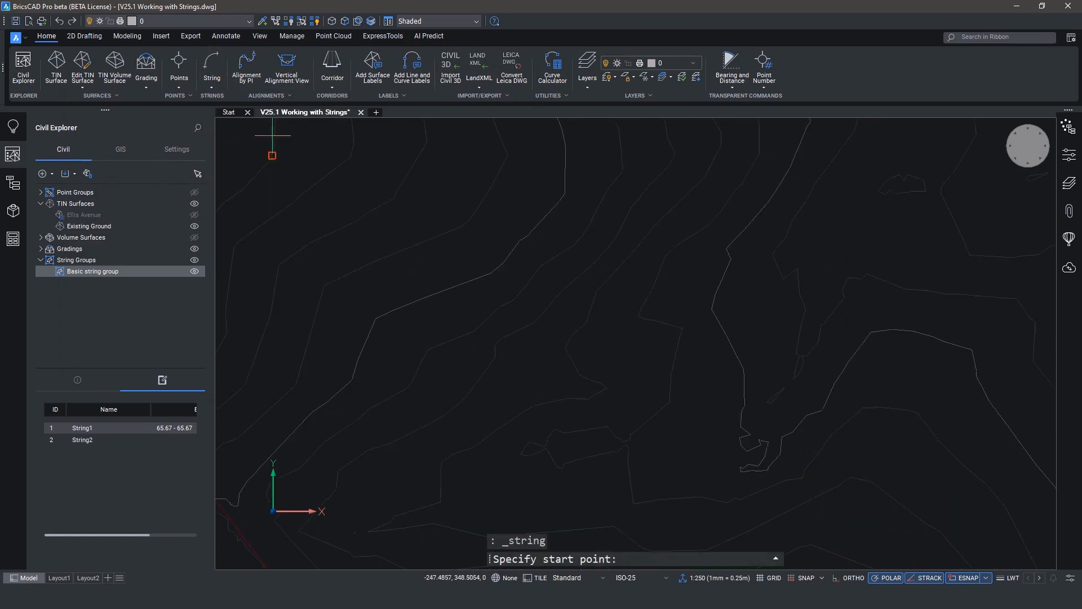
mouse_move(423, 297)
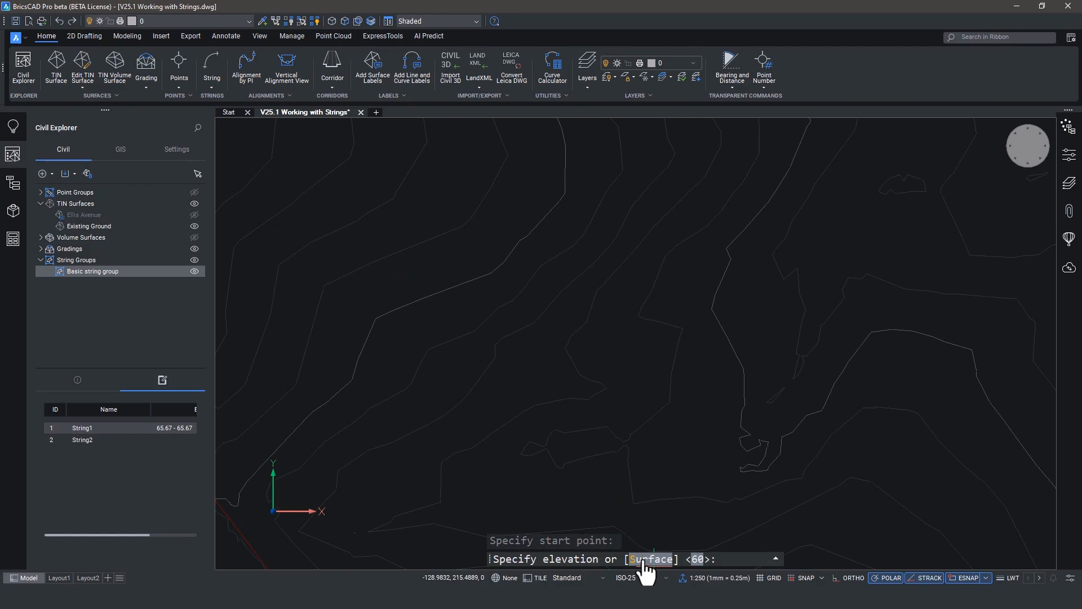
text(S)
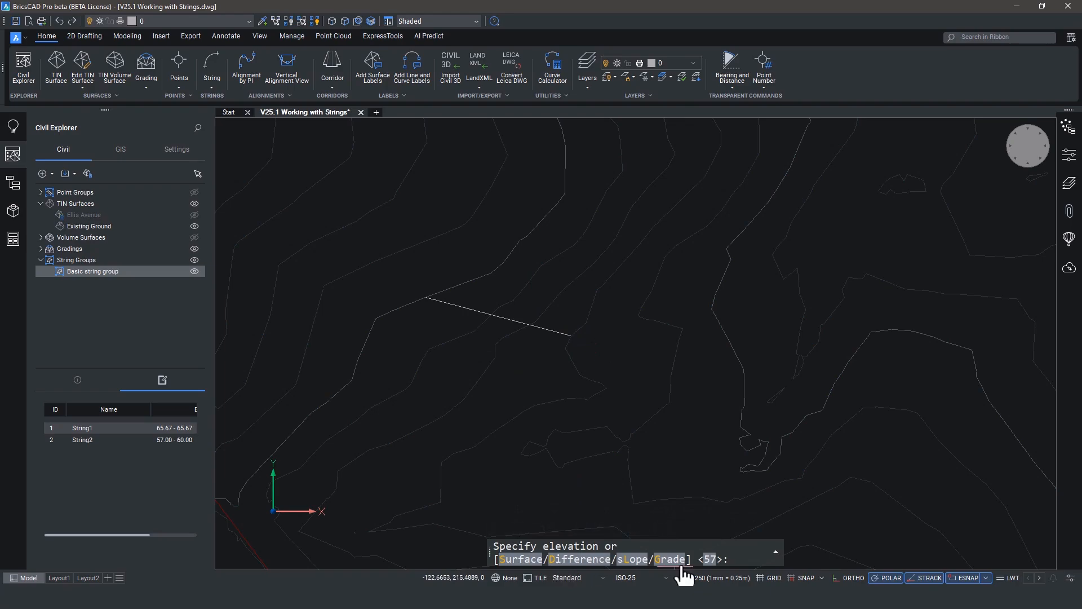
text(L)
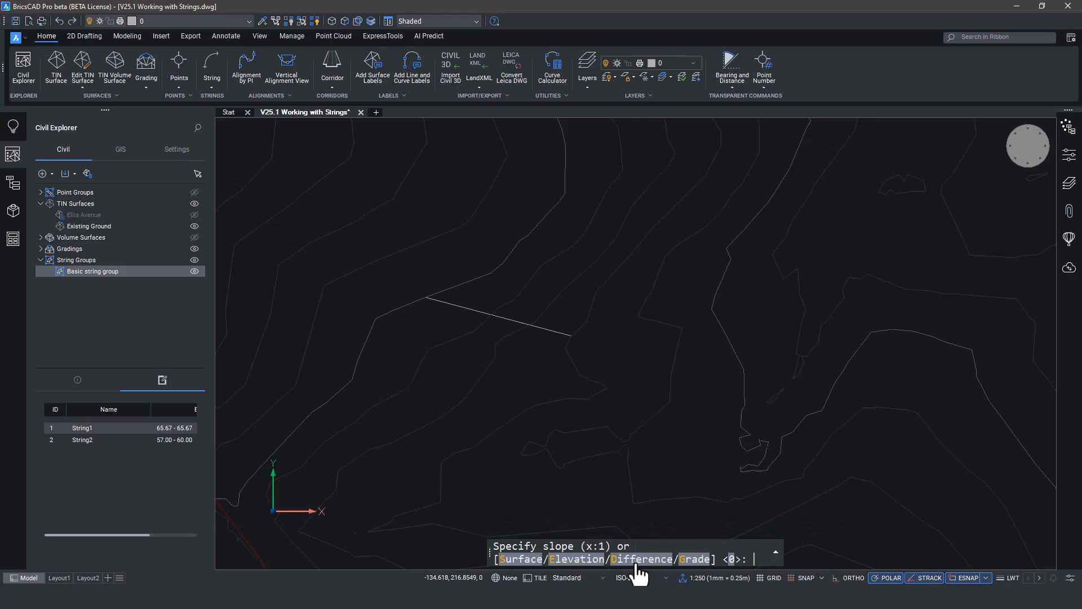
text(15)
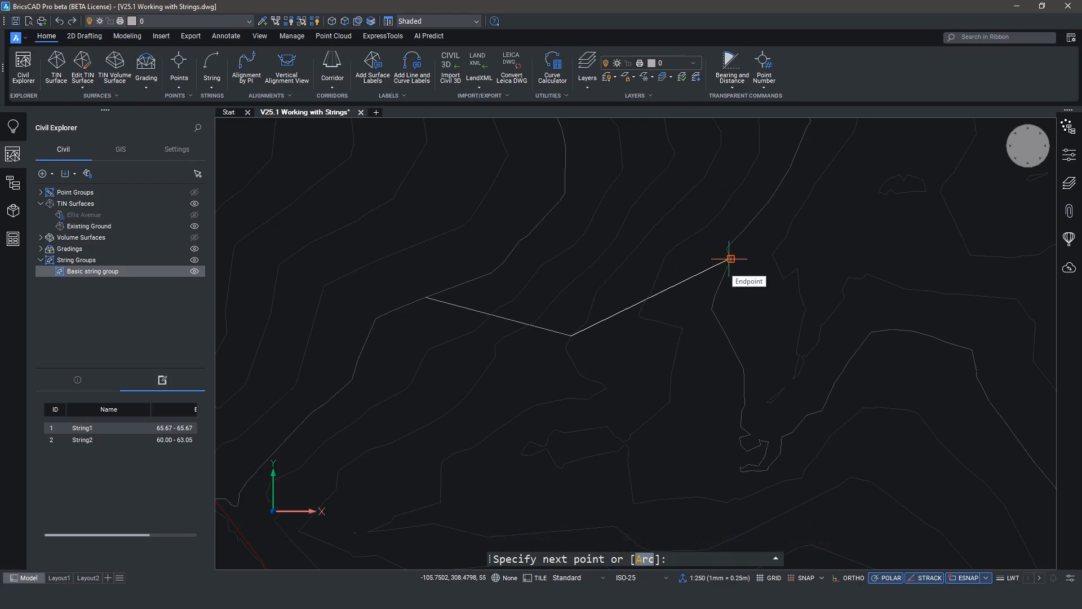
text(A)
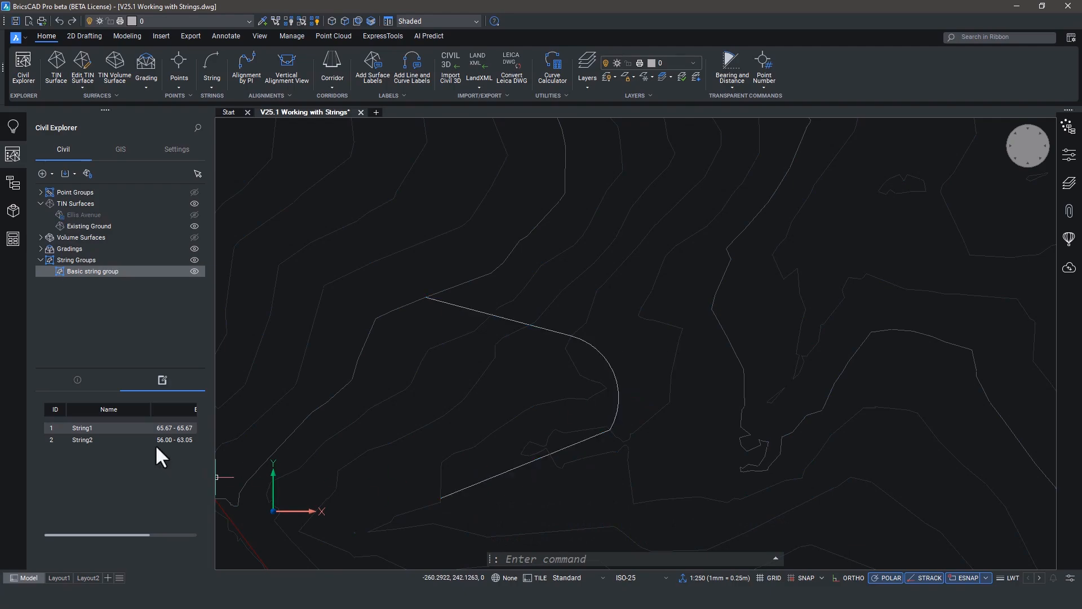
click(82, 440)
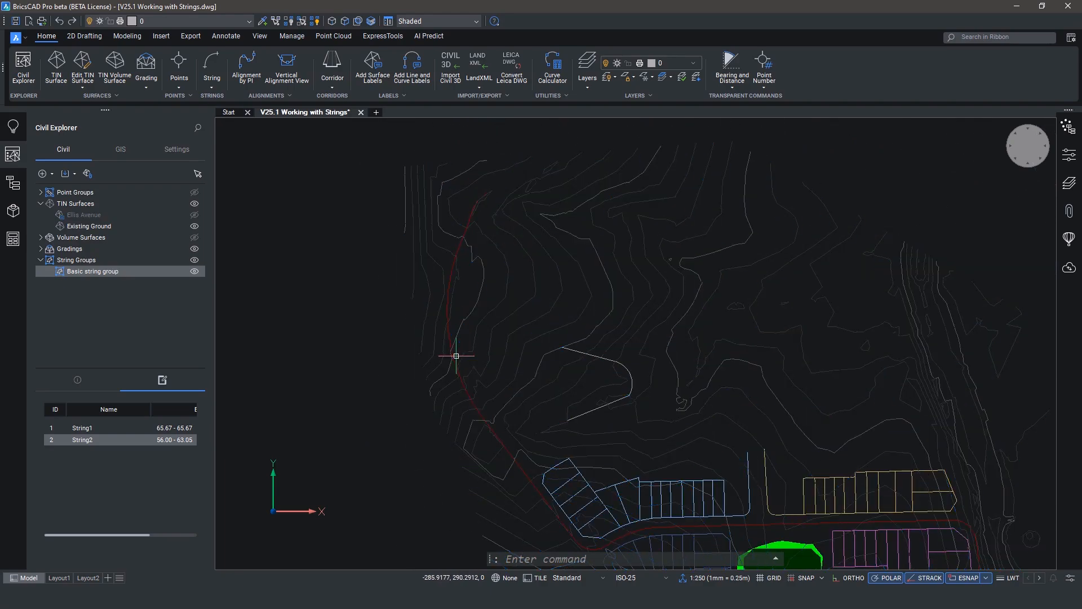
Convert the red curved road polyline into civil String3 at elevation 0.00.
click(526, 474)
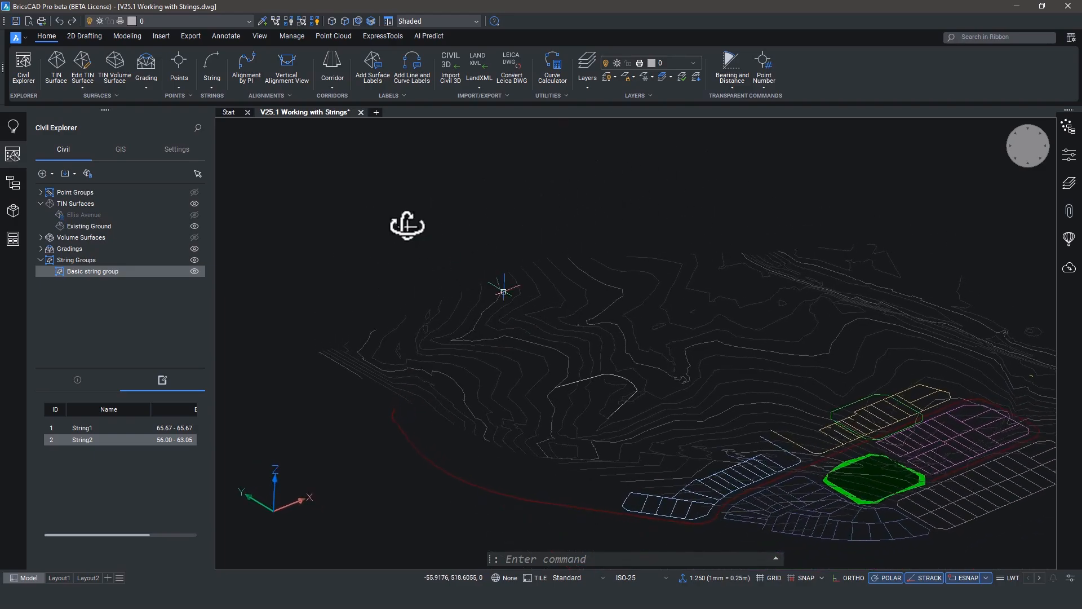
click(211, 67)
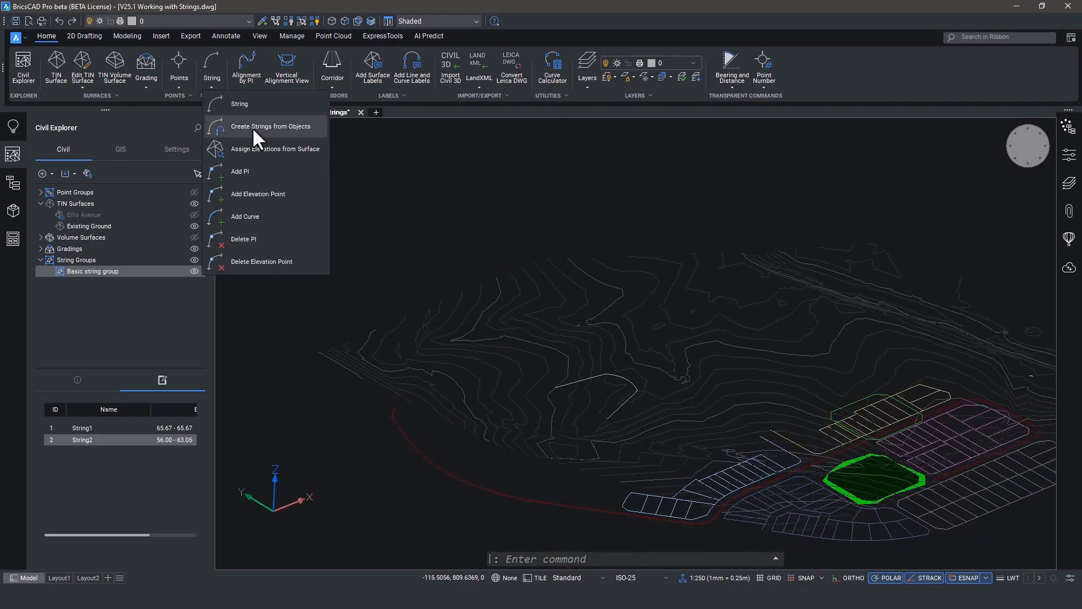
click(274, 126)
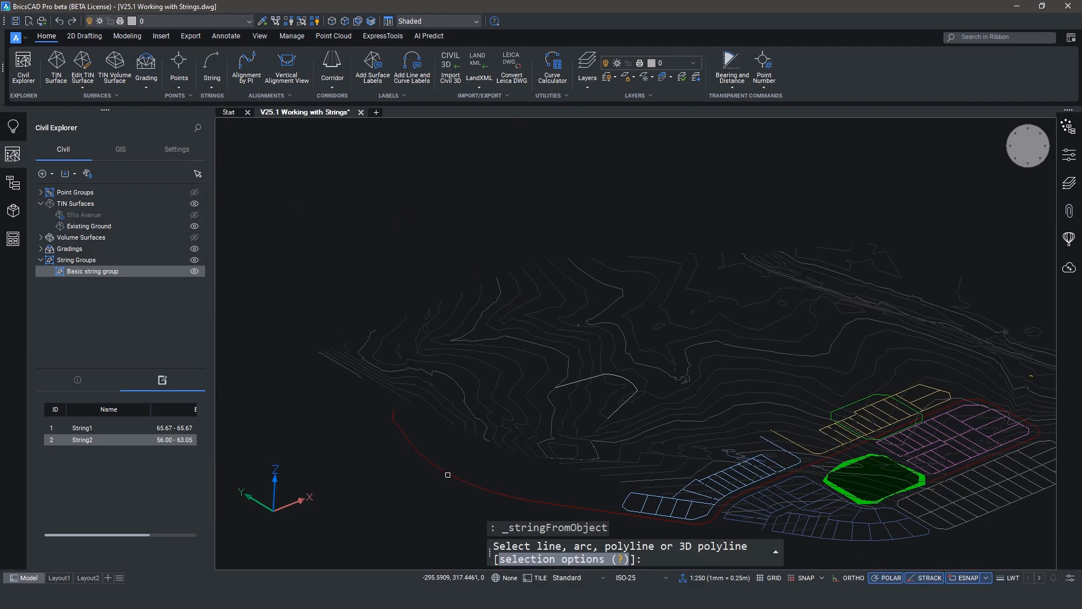
click(447, 474)
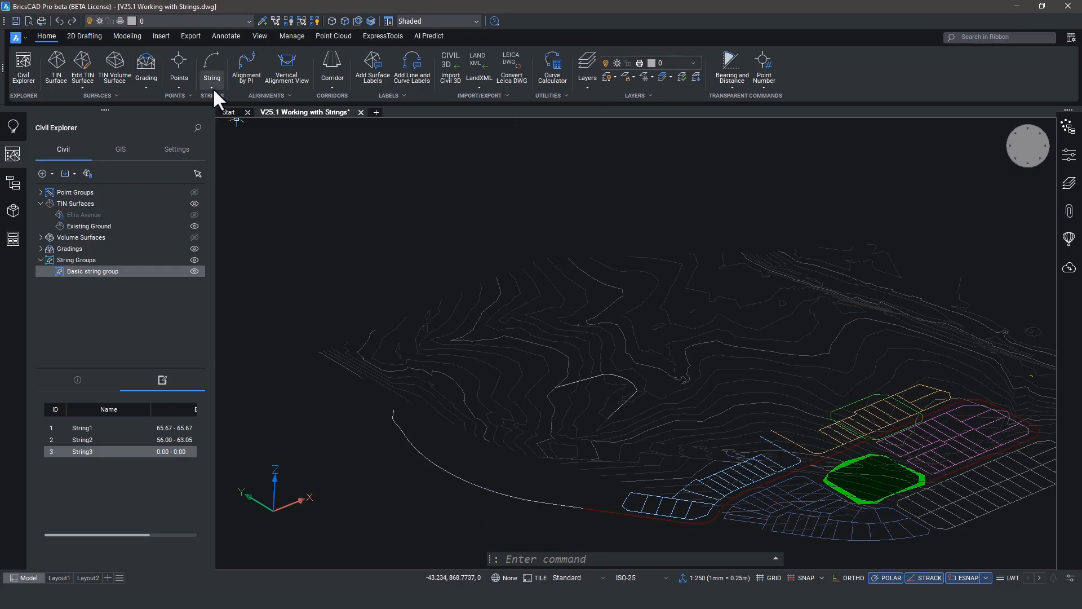
click(212, 68)
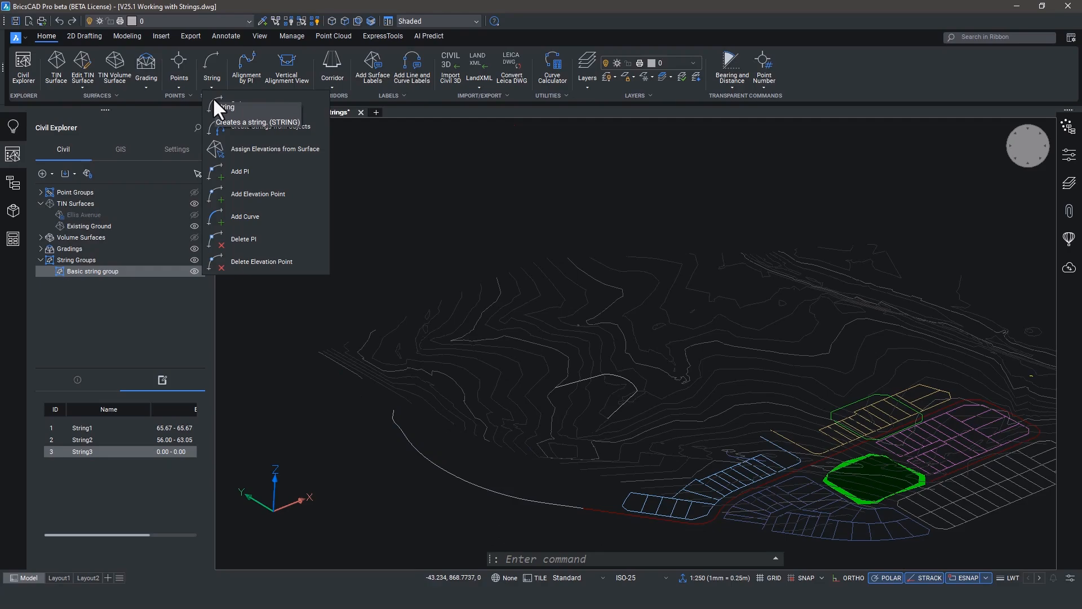
mouse_move(238, 151)
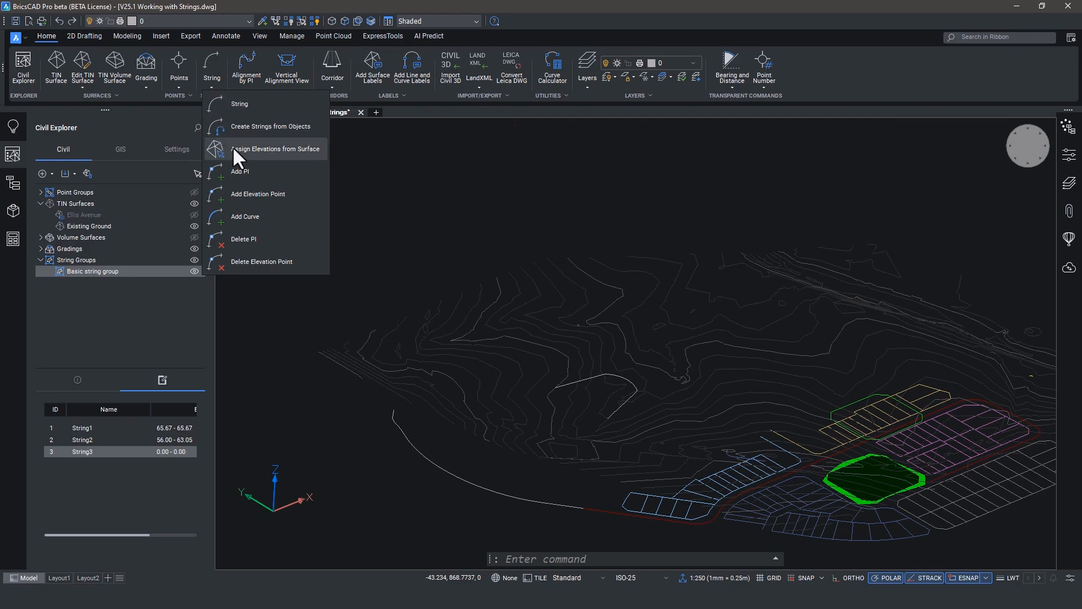
Assign String3 its elevations from the Existing Ground surface, giving range 59.57–64.95.
click(276, 149)
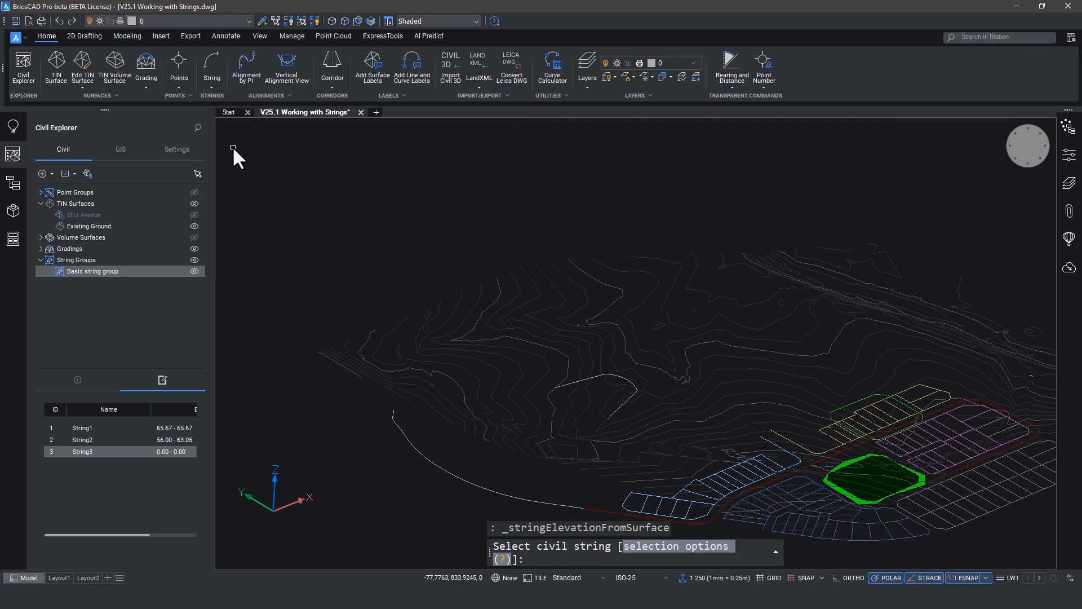
click(421, 458)
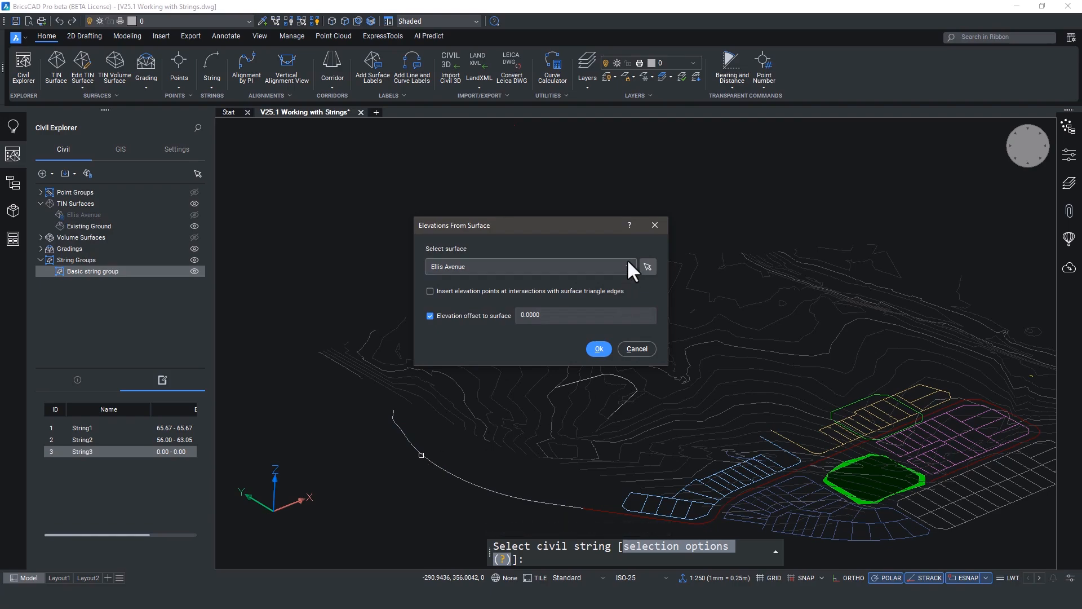
click(627, 266)
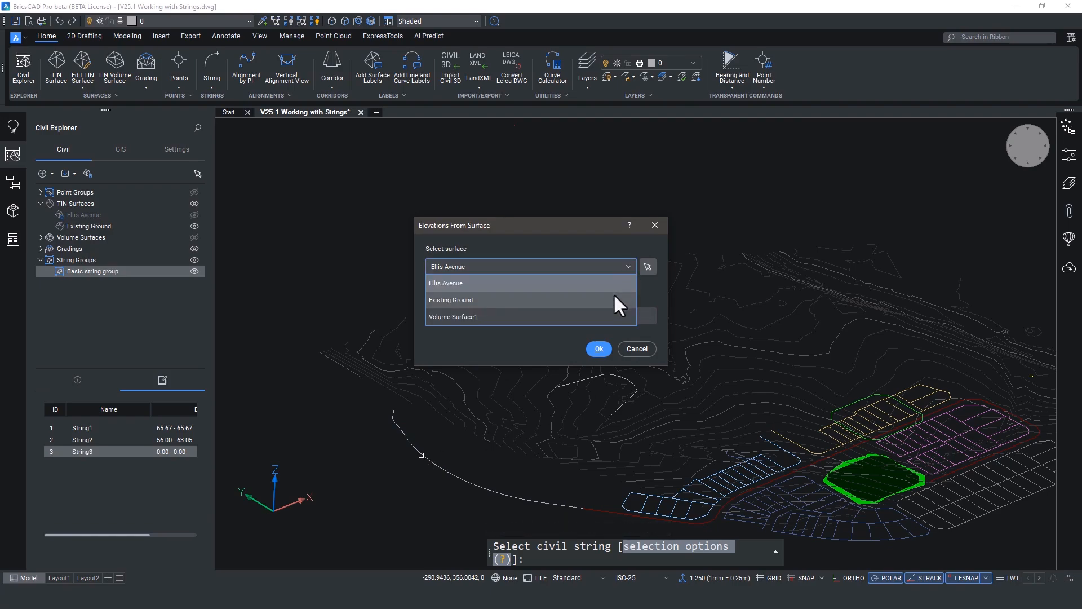
click(450, 300)
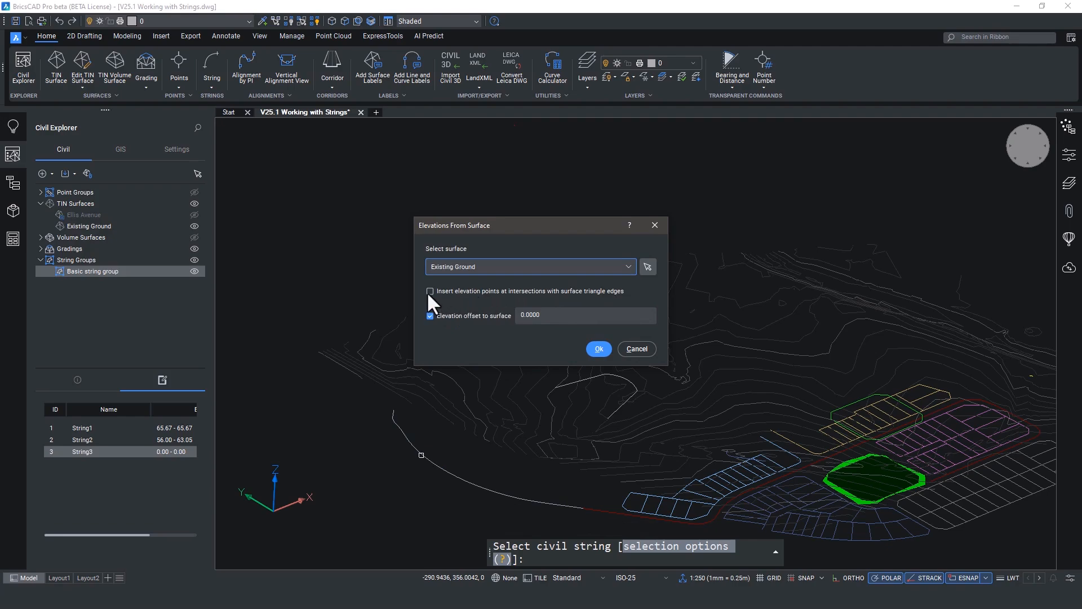
mouse_move(537, 338)
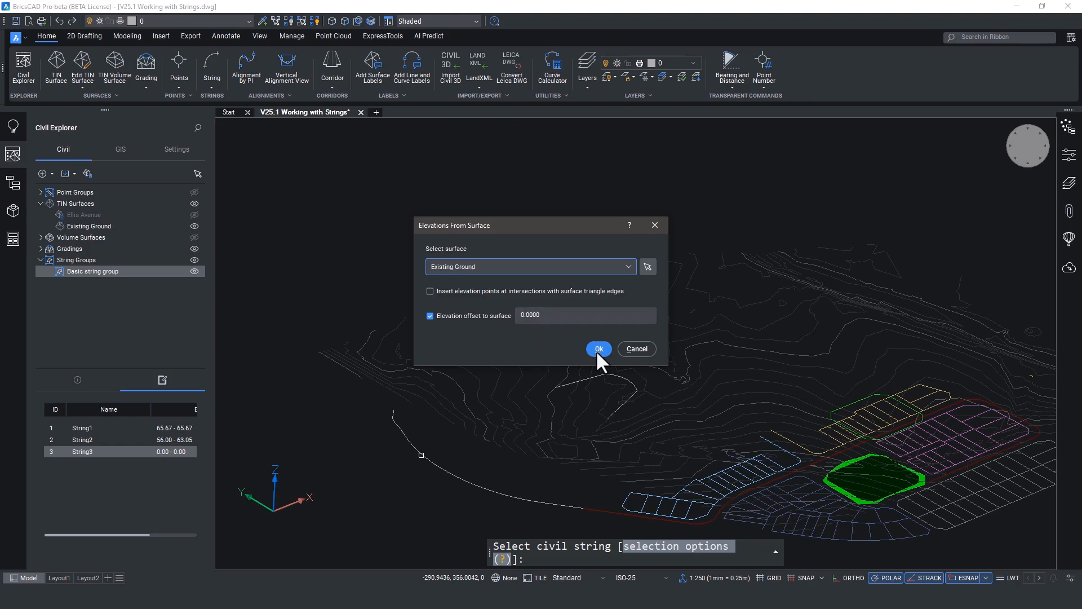
click(597, 348)
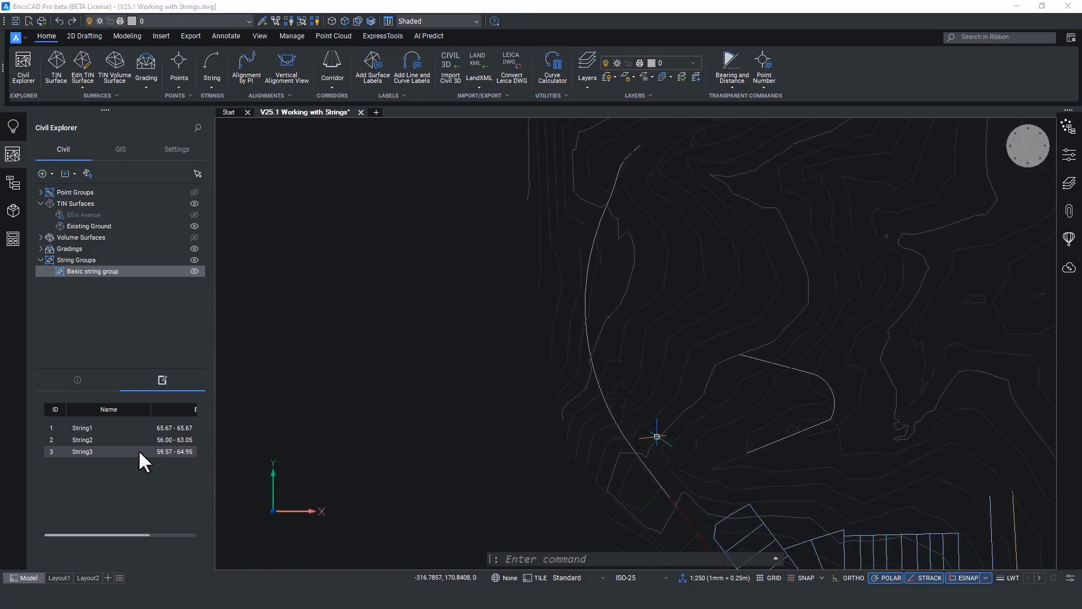
Zoom to String3 from the string list and bring up the grading commands.
right_click(81, 451)
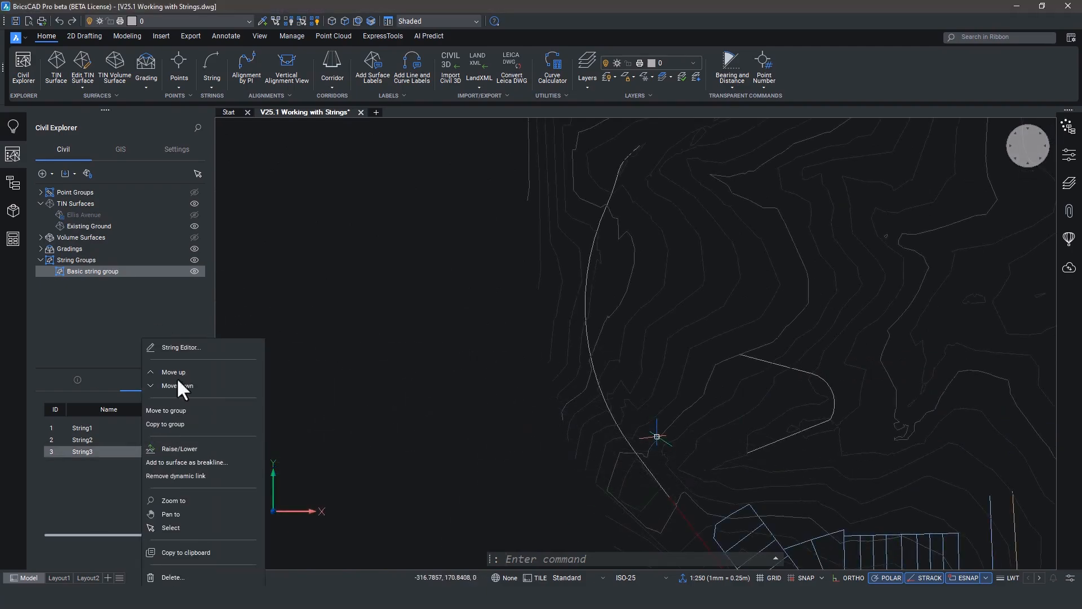
mouse_move(194, 499)
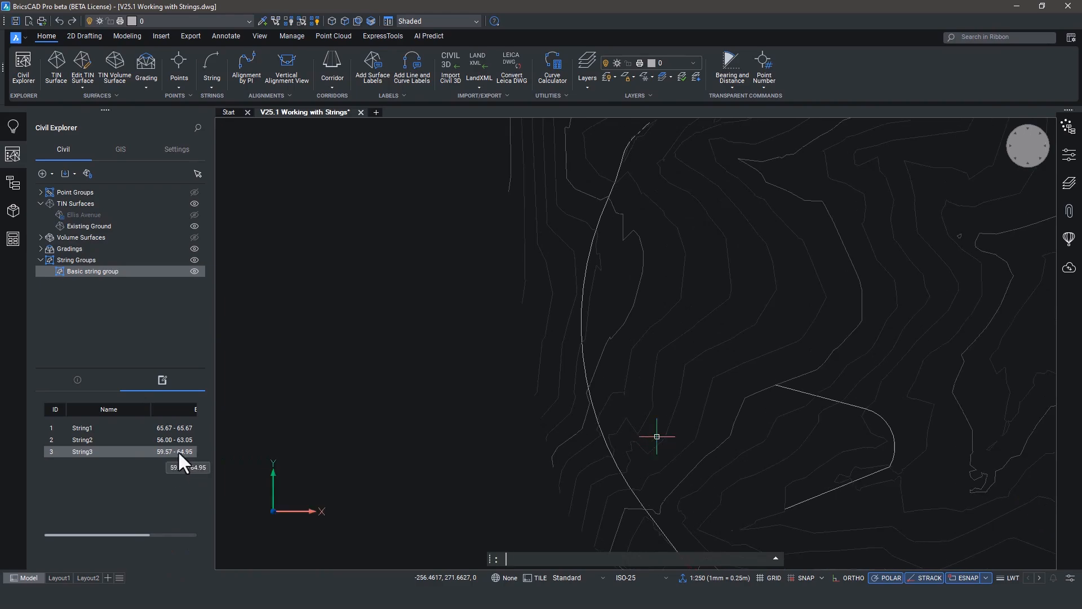
double_click(81, 451)
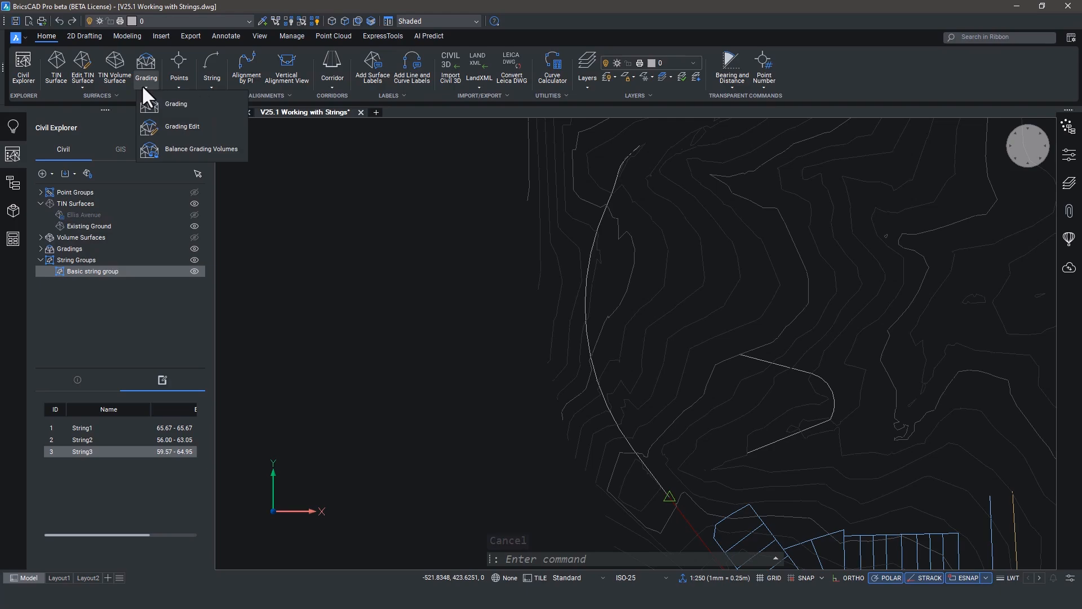
Create a grading along String3 and orbit to inspect the grey grading surface.
click(176, 104)
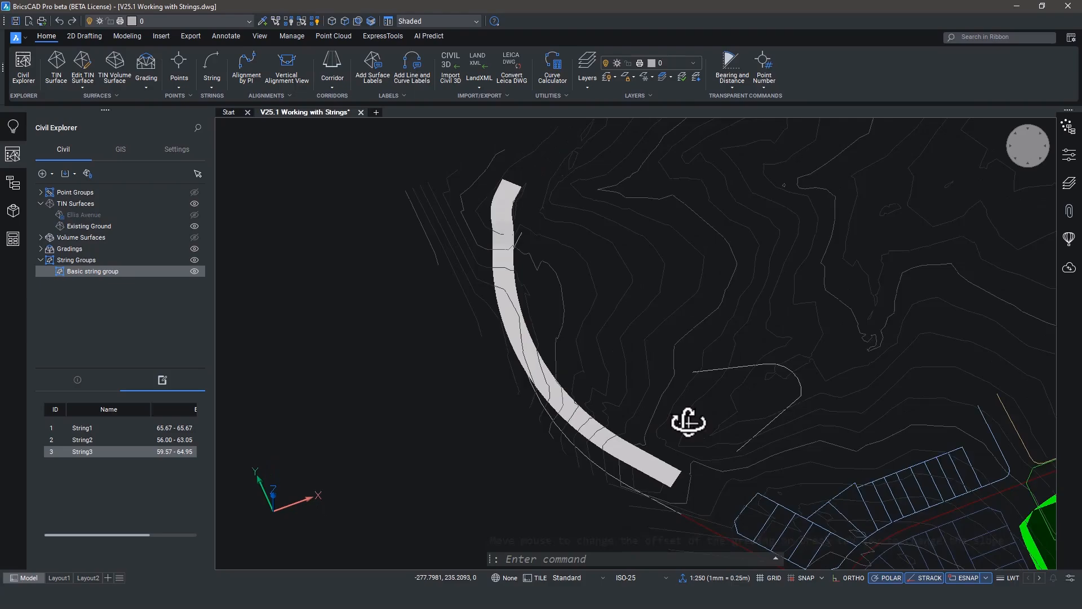
drag(688, 422, 965, 415)
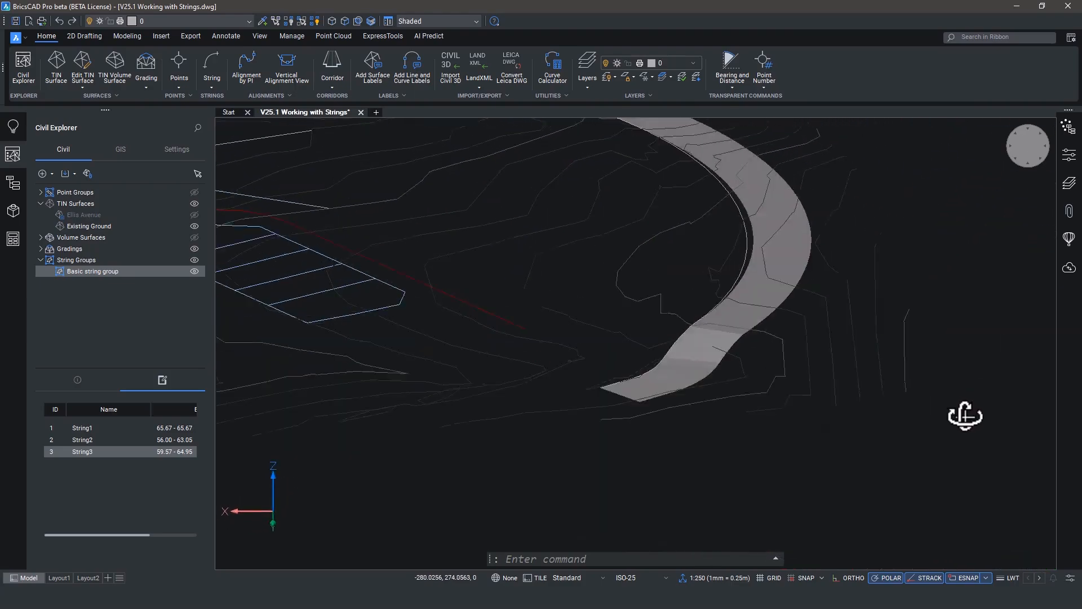
drag(965, 414, 797, 347)
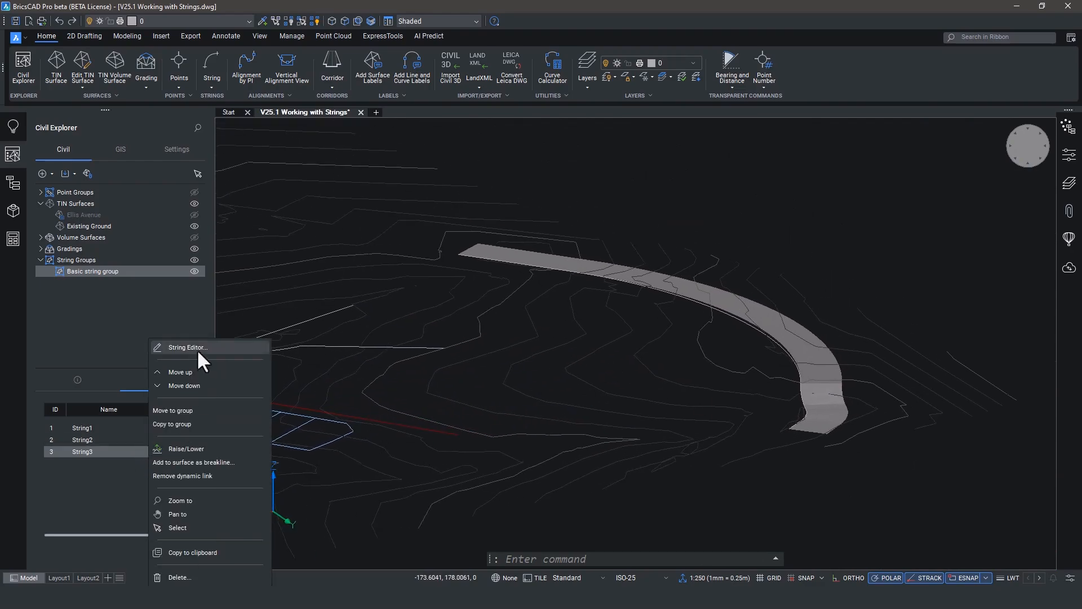
Review String3 in the String Editor, its last point at elevation 75.0000, 15.4305 above Existing Ground.
click(185, 347)
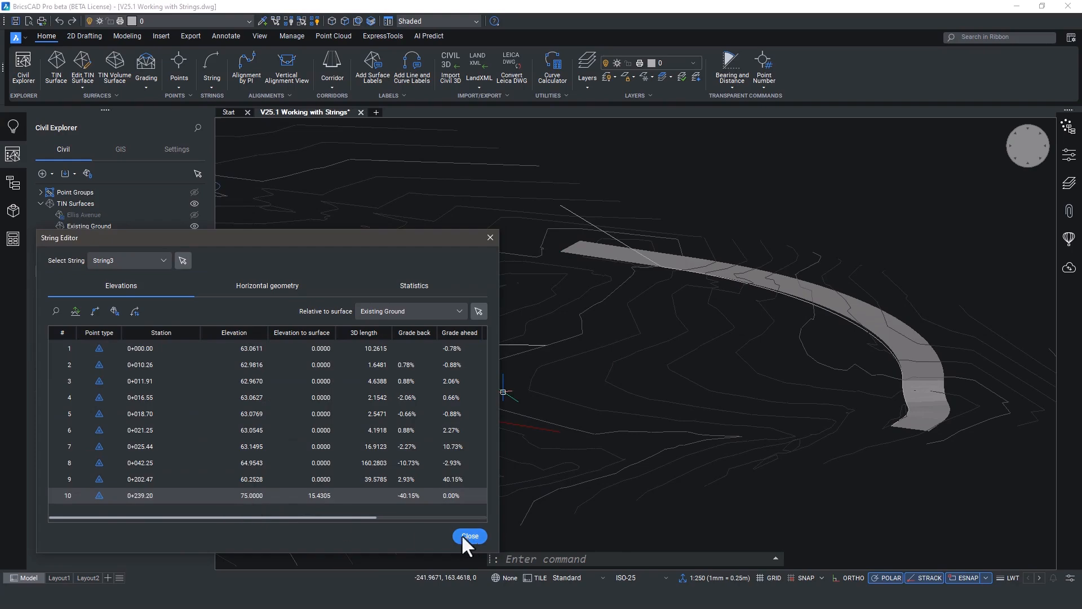
click(469, 536)
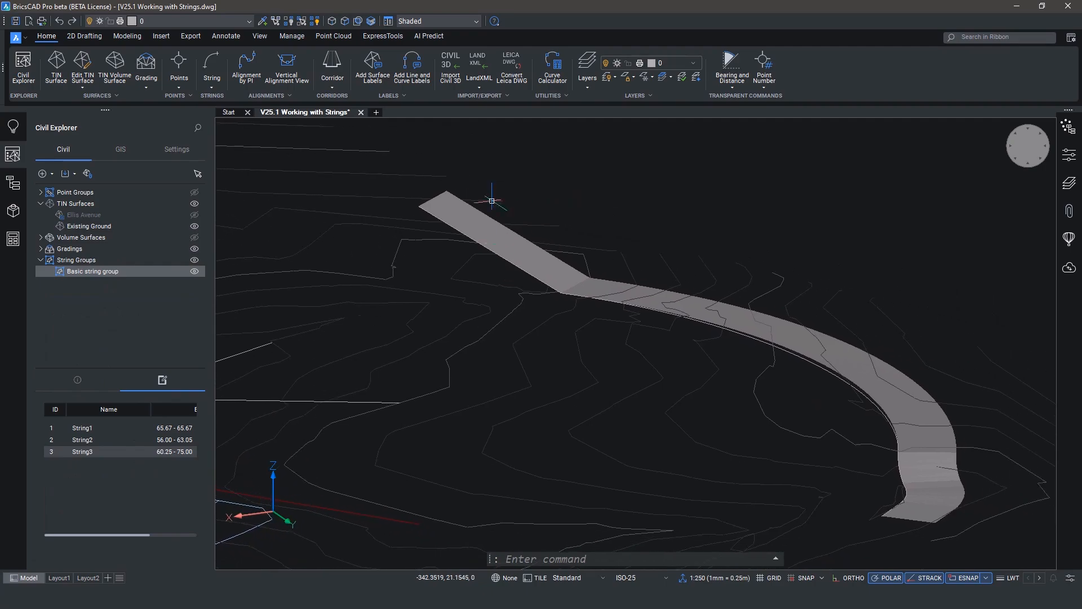
Check the LandXML export lists String1–String3 in the Basic string group, then move to the CURVECALCULATOR drawing.
click(477, 68)
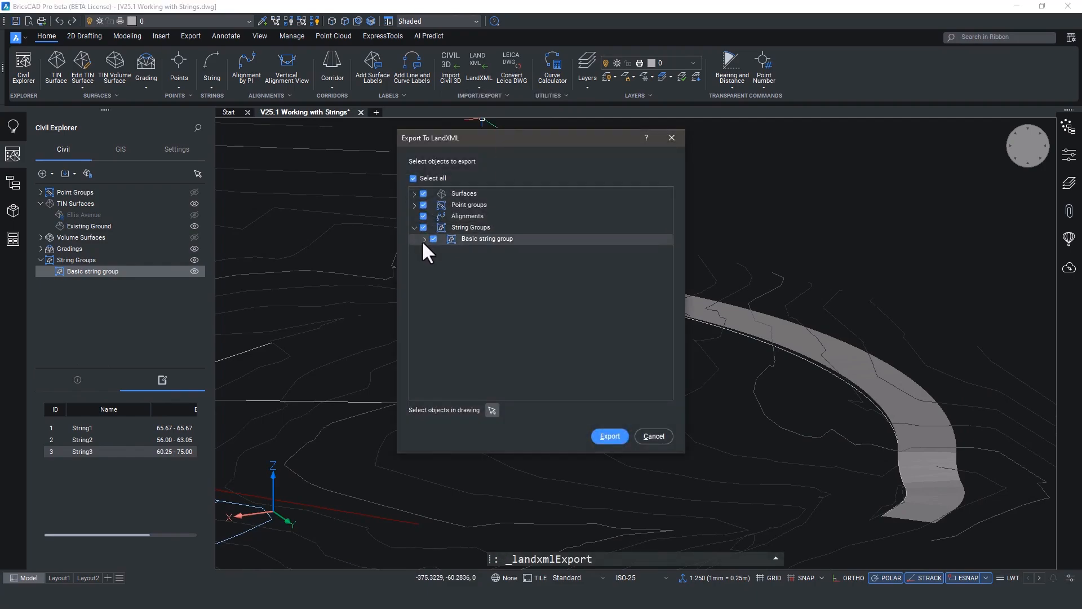
click(424, 239)
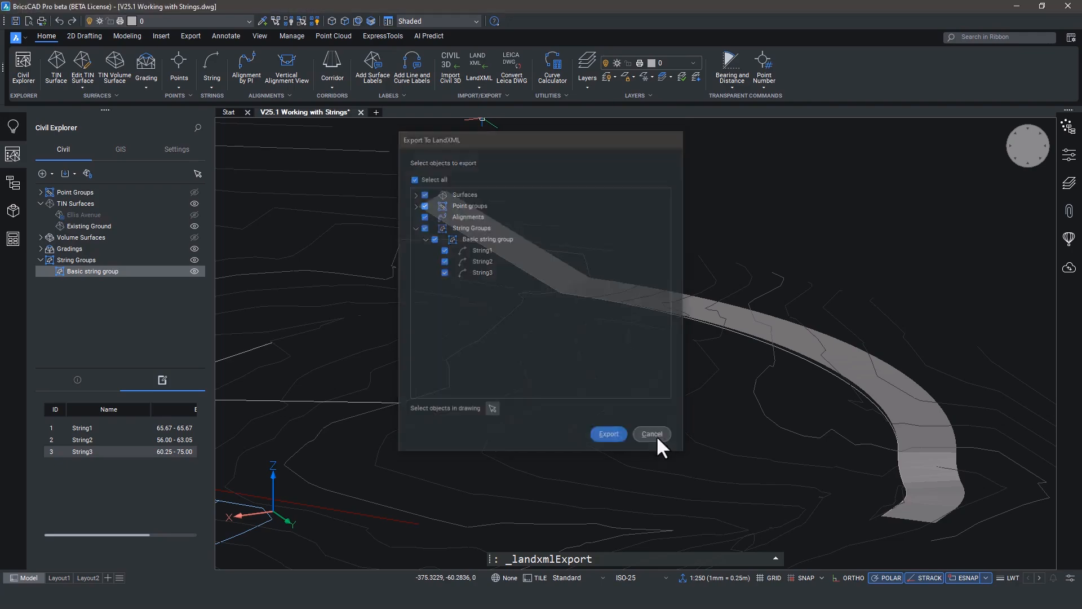
click(649, 434)
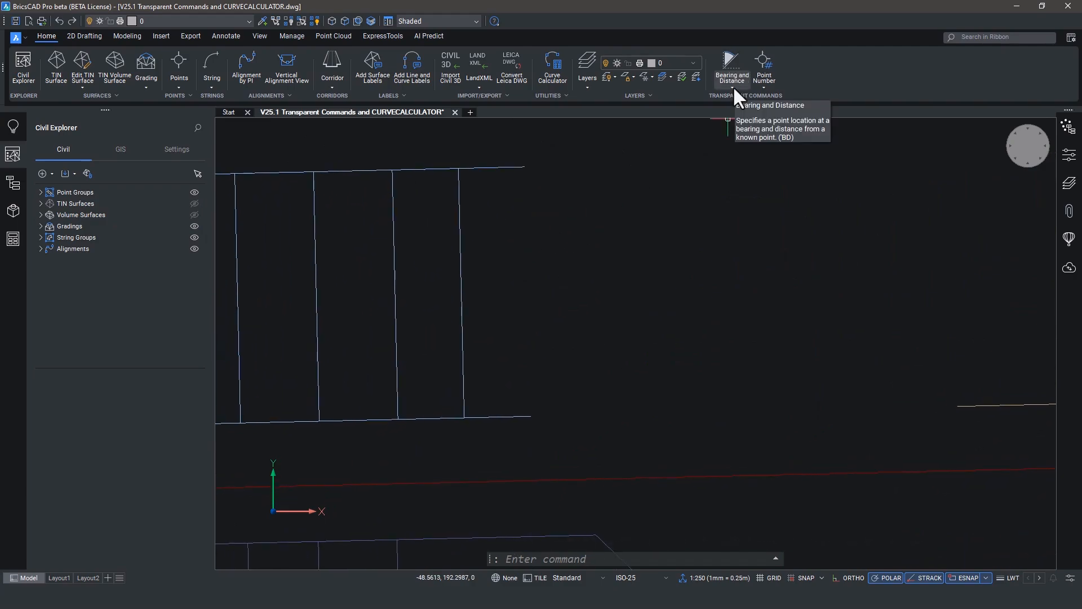
Browse the transparent point-entry list, check a lot line's quick properties, and start a polyline with PL.
click(731, 68)
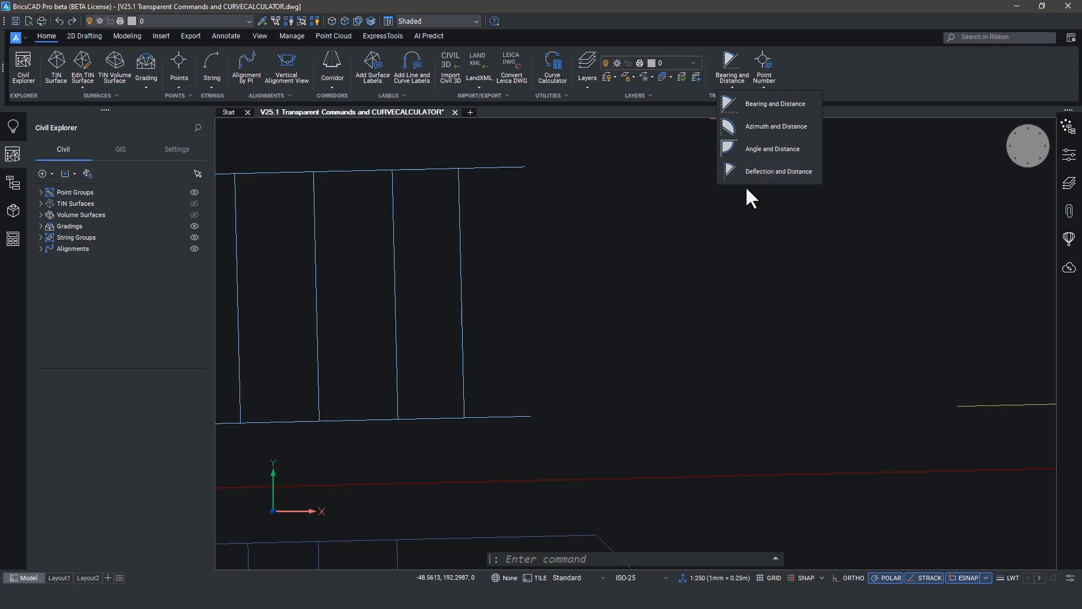
click(768, 104)
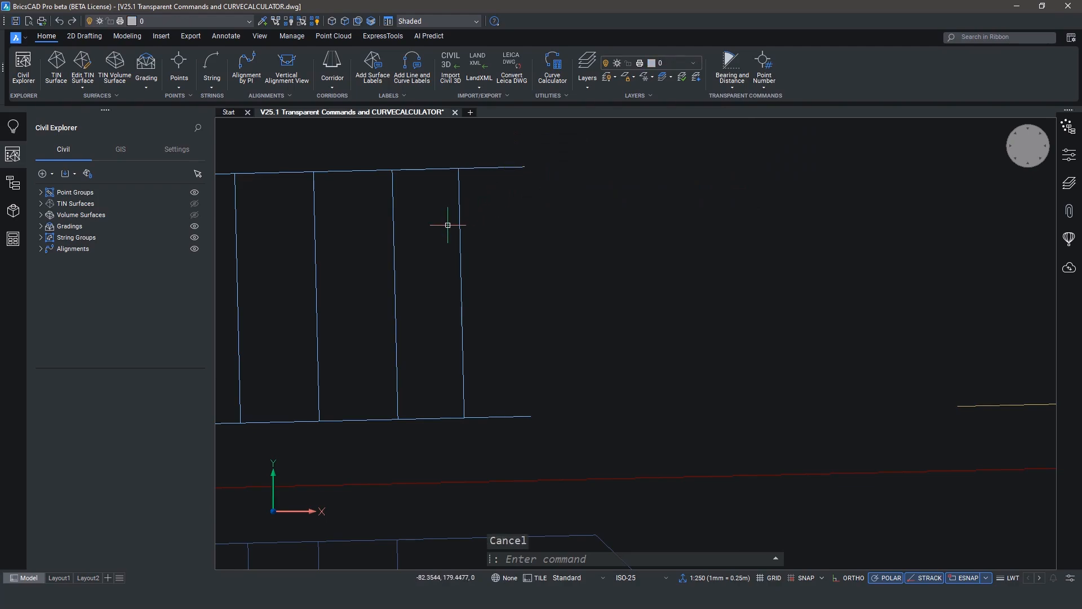
click(458, 228)
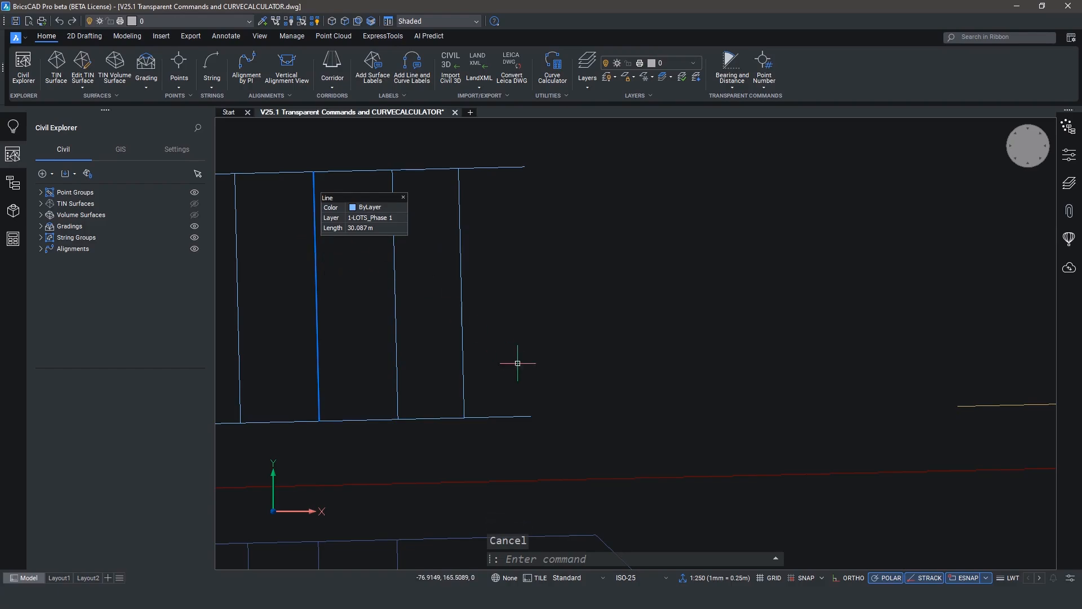
text(p1)
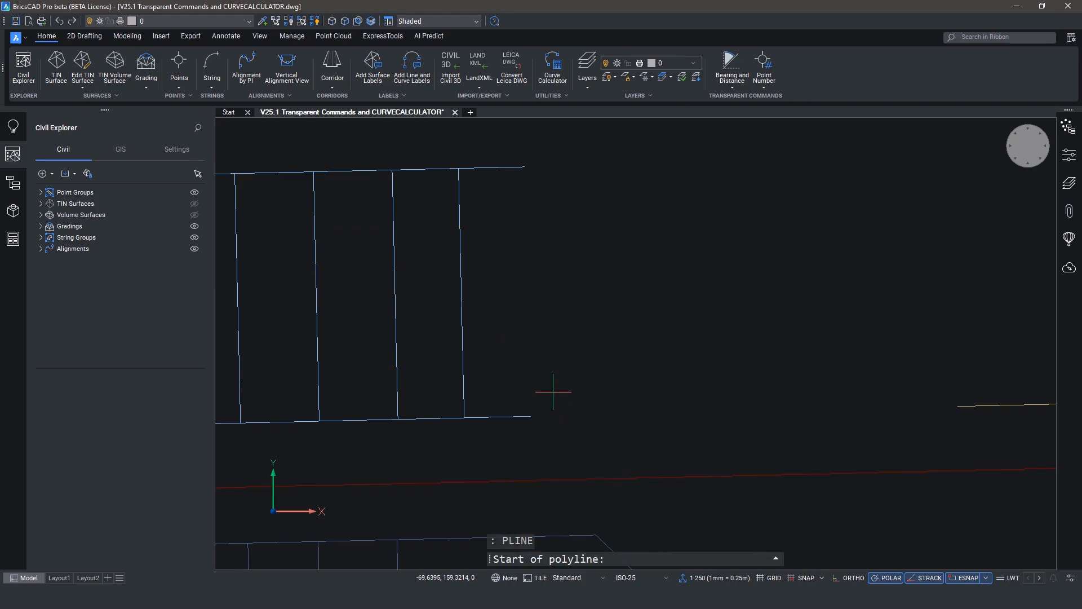
Draw the new lot from the corner by deflection and distance: 90° turns with a 9.5 distance.
click(731, 68)
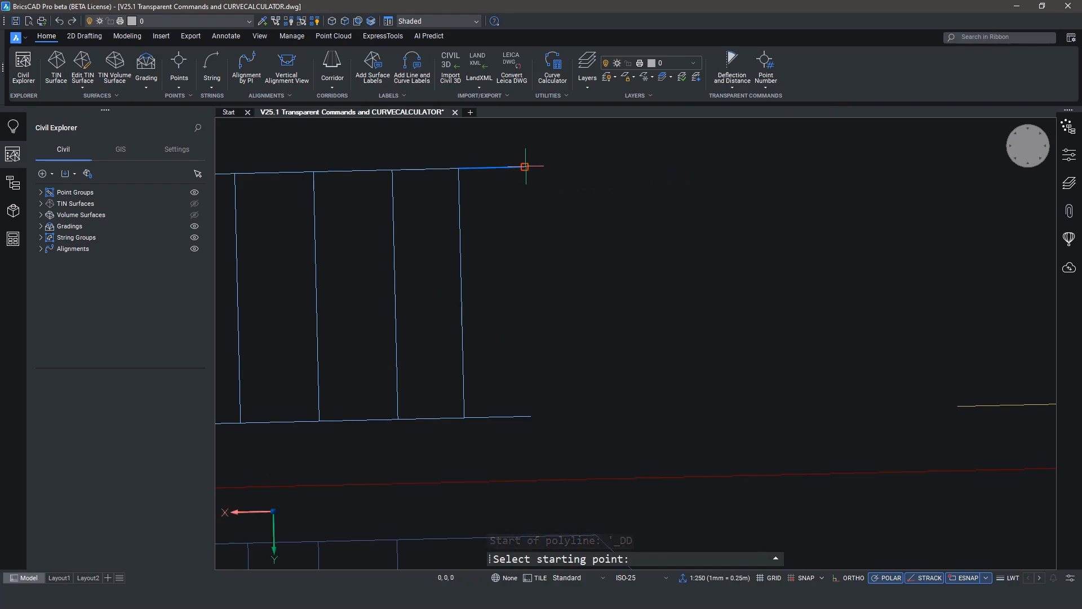
click(524, 167)
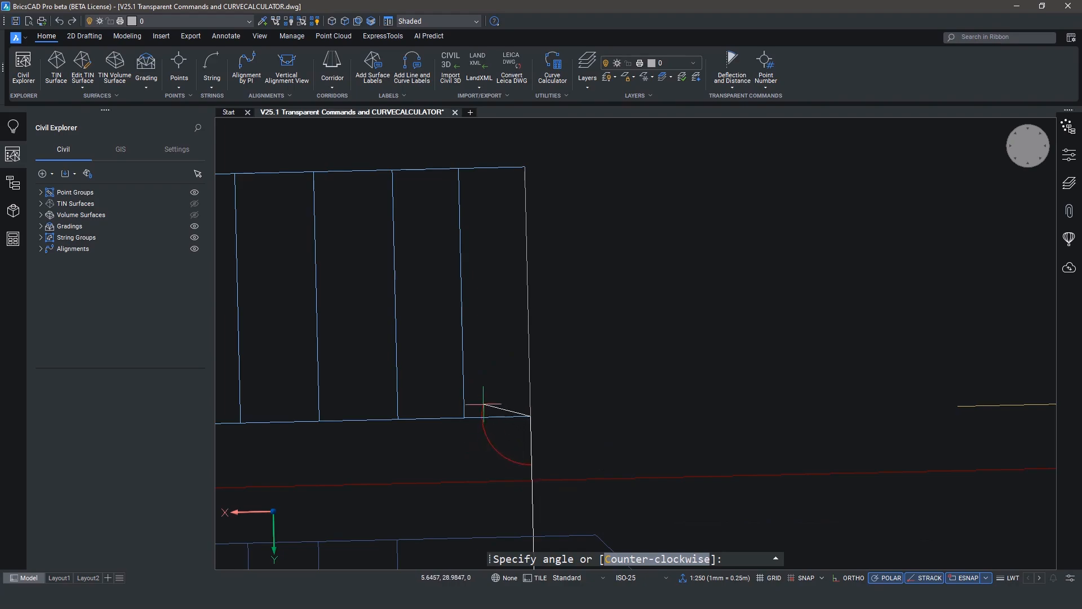
mouse_move(490, 378)
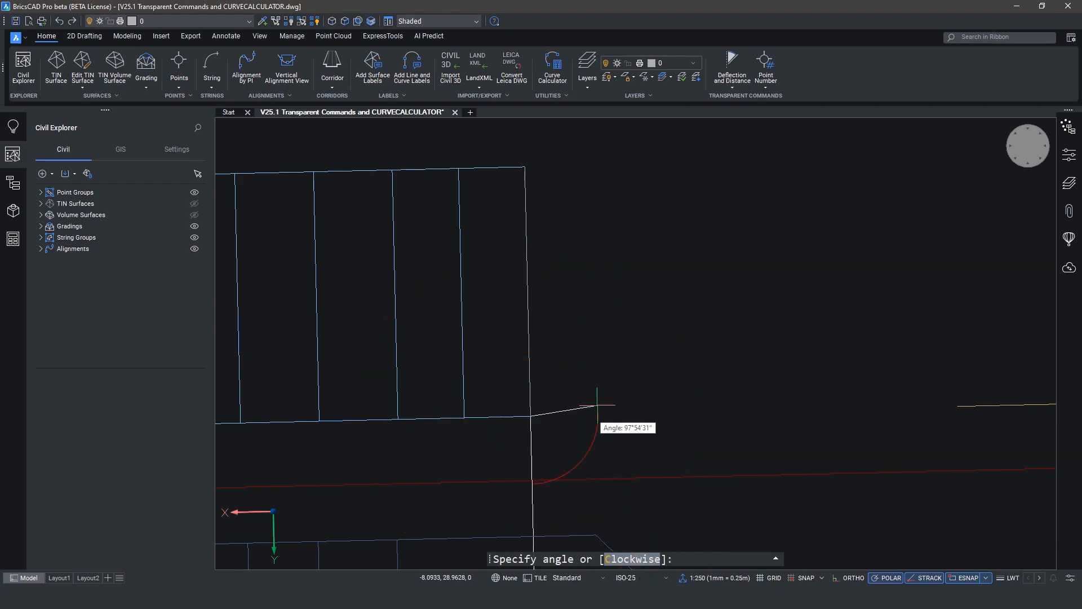
text(90)
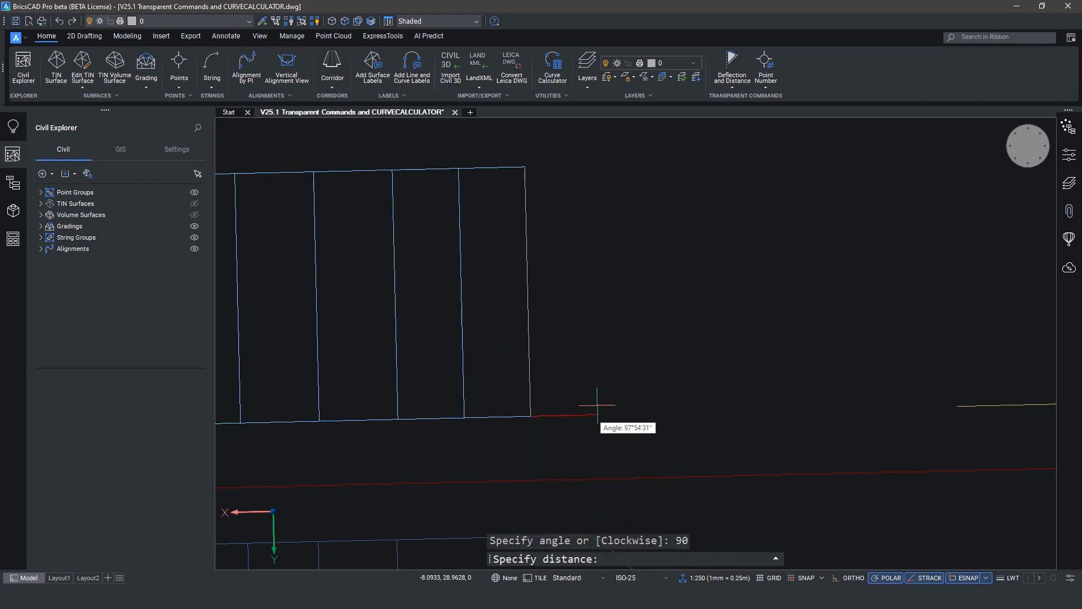
text(9.5)
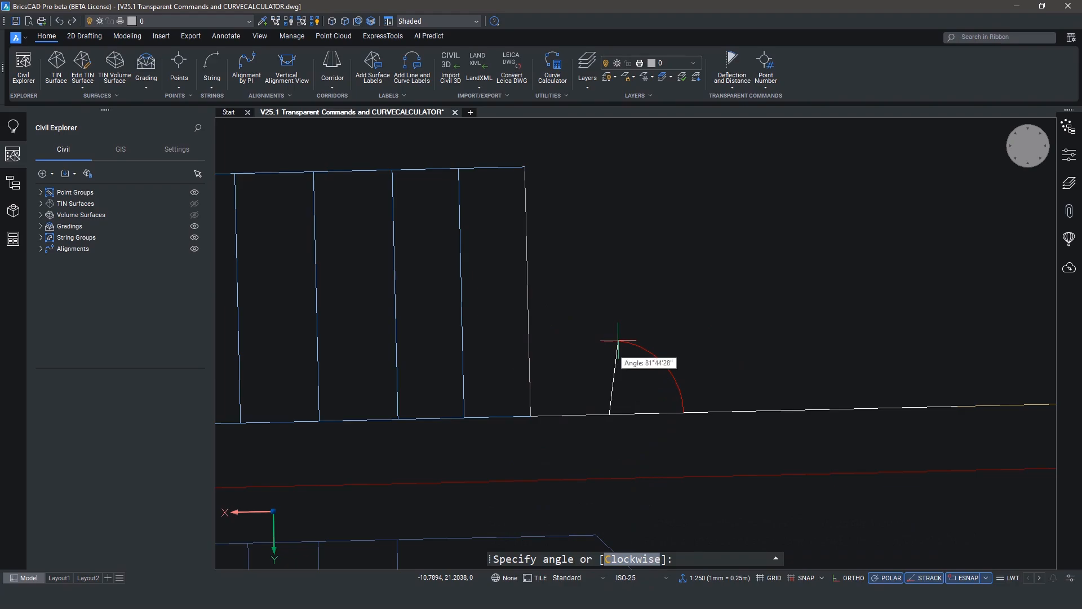
text(90)
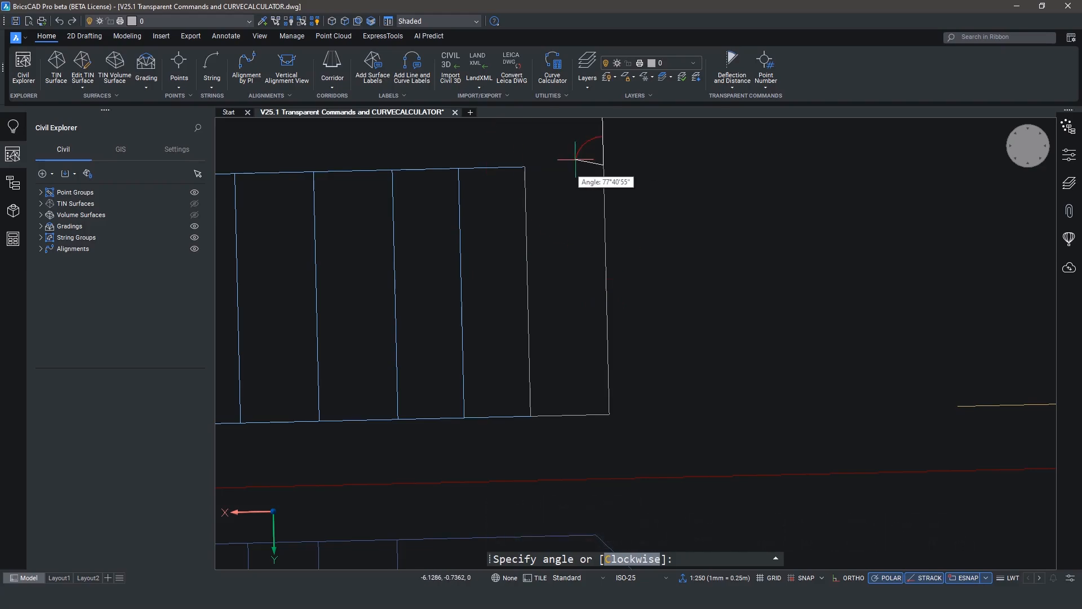
text(90)
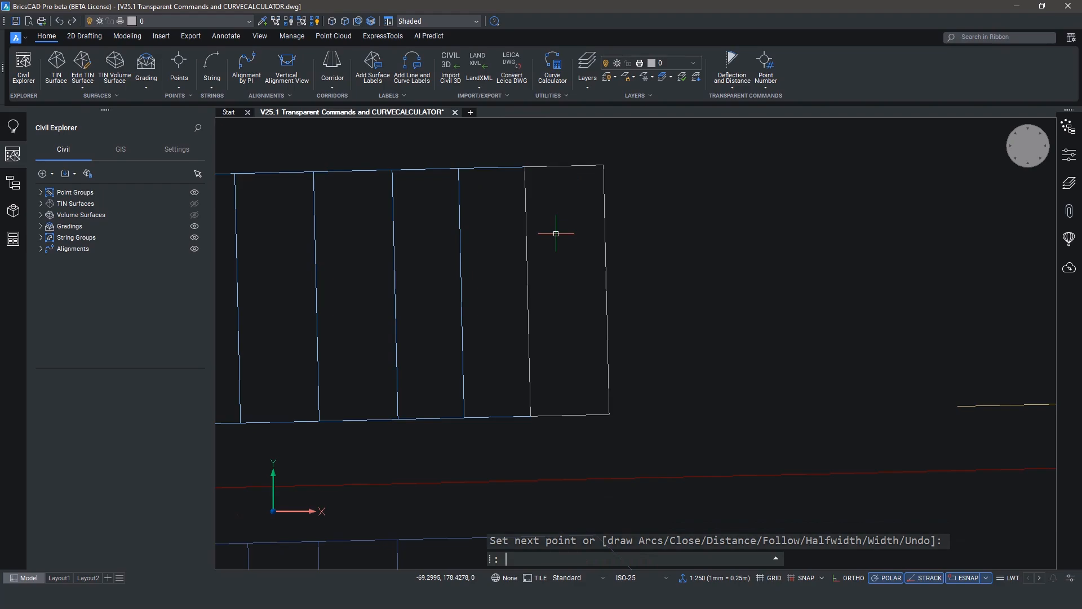
click(605, 196)
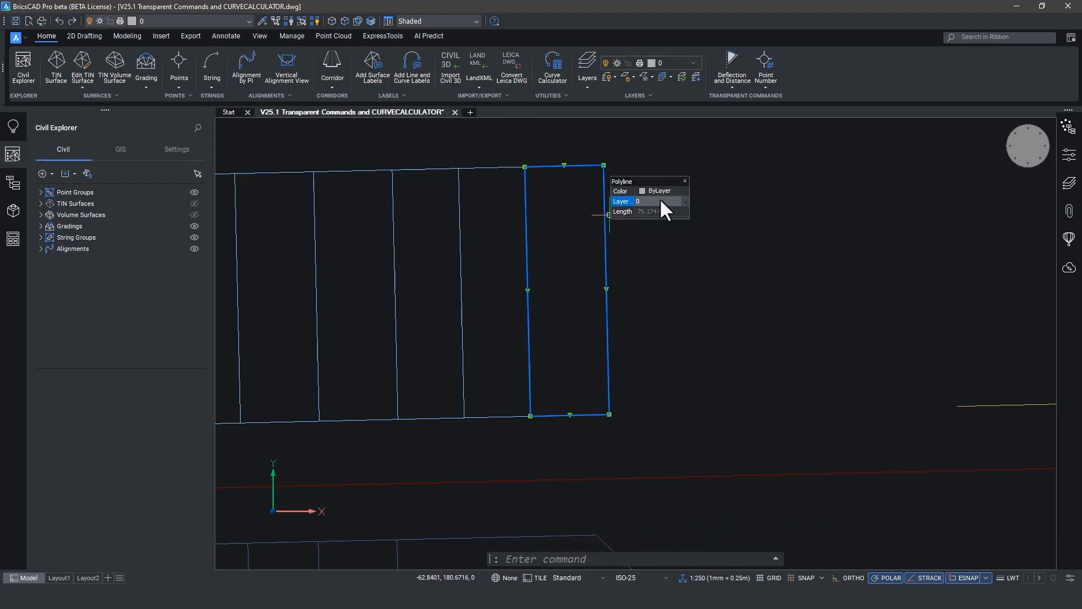
click(683, 201)
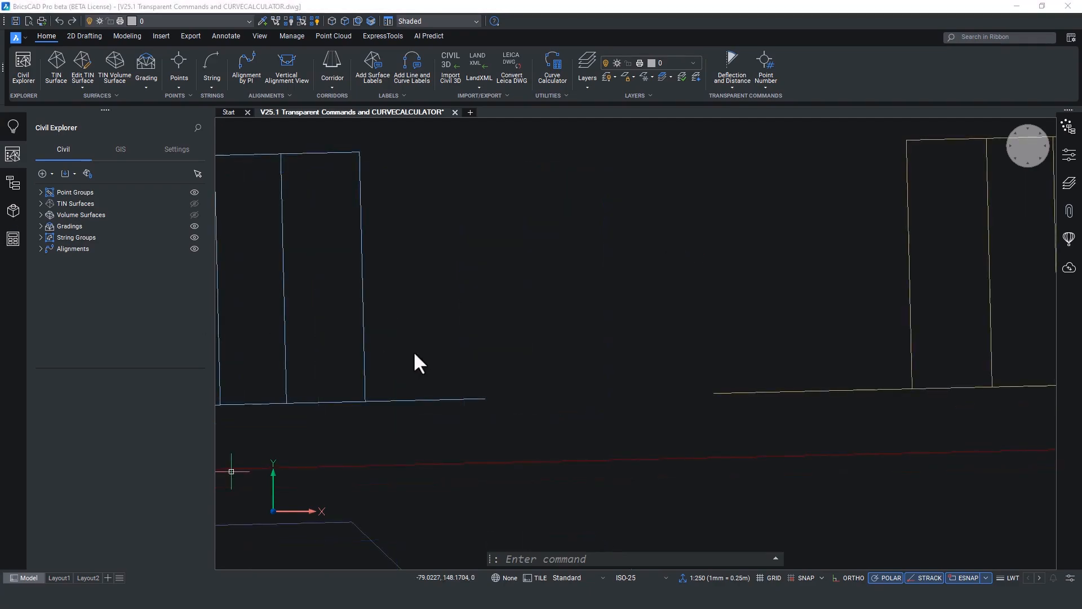
mouse_move(446, 308)
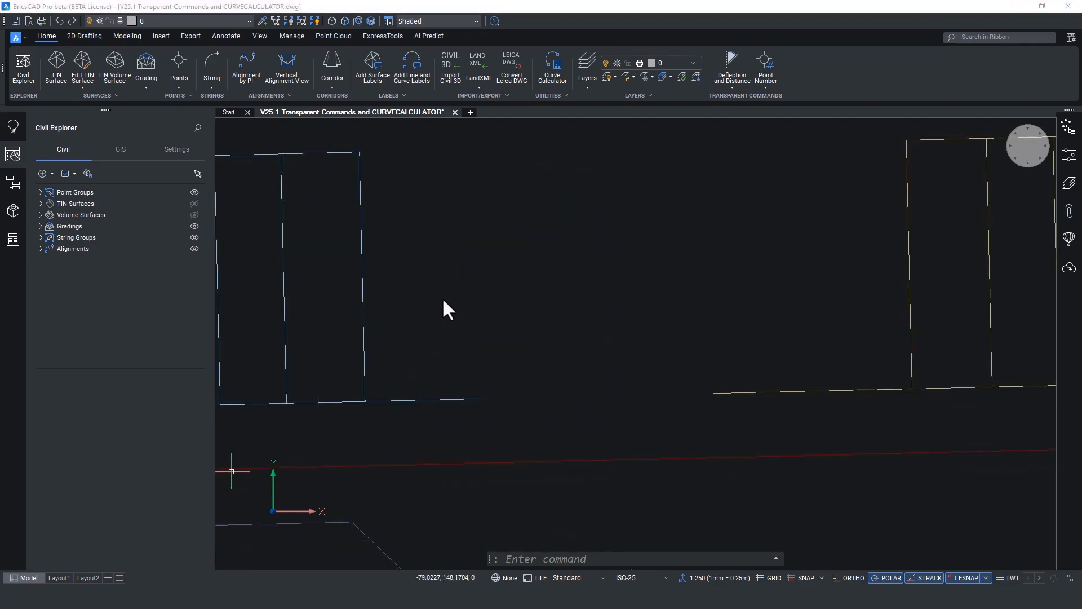
mouse_move(553, 66)
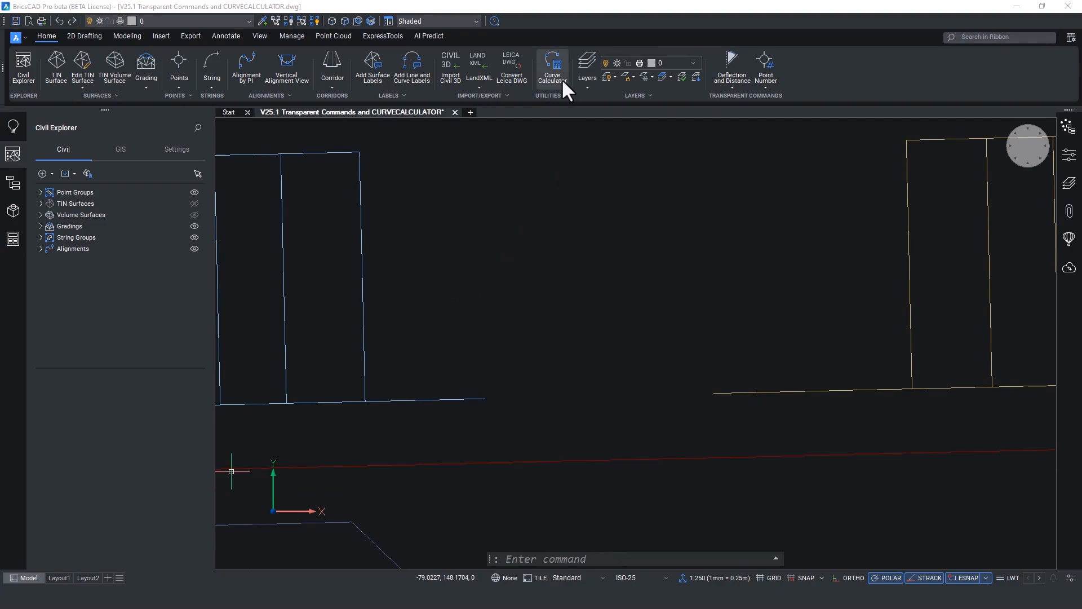
In Curve Calculator, try chord and delta-angle definitions, then settle on arc definition by radius.
click(551, 65)
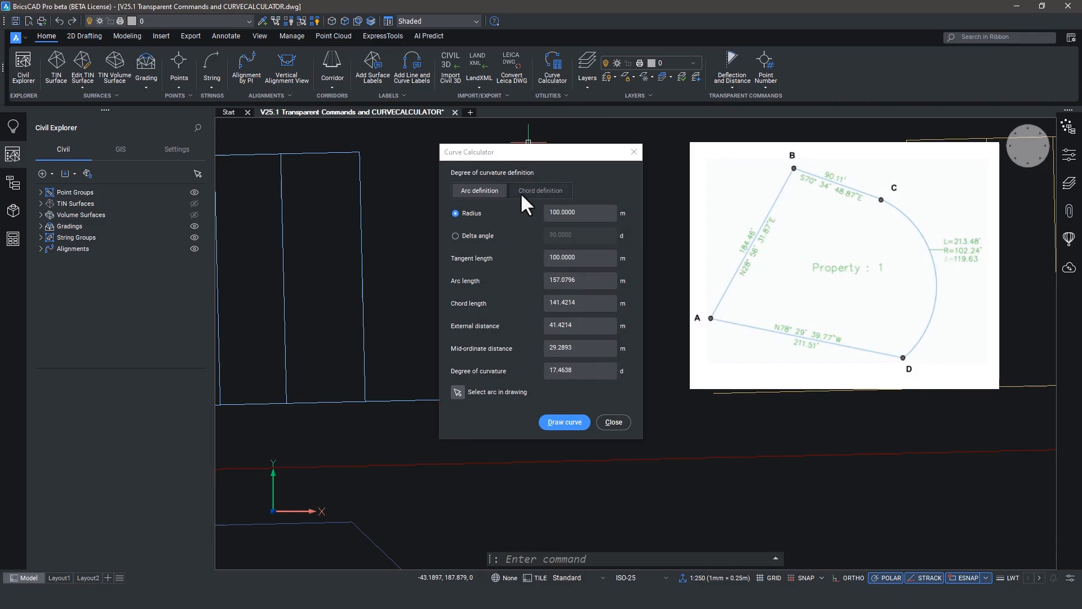
click(540, 190)
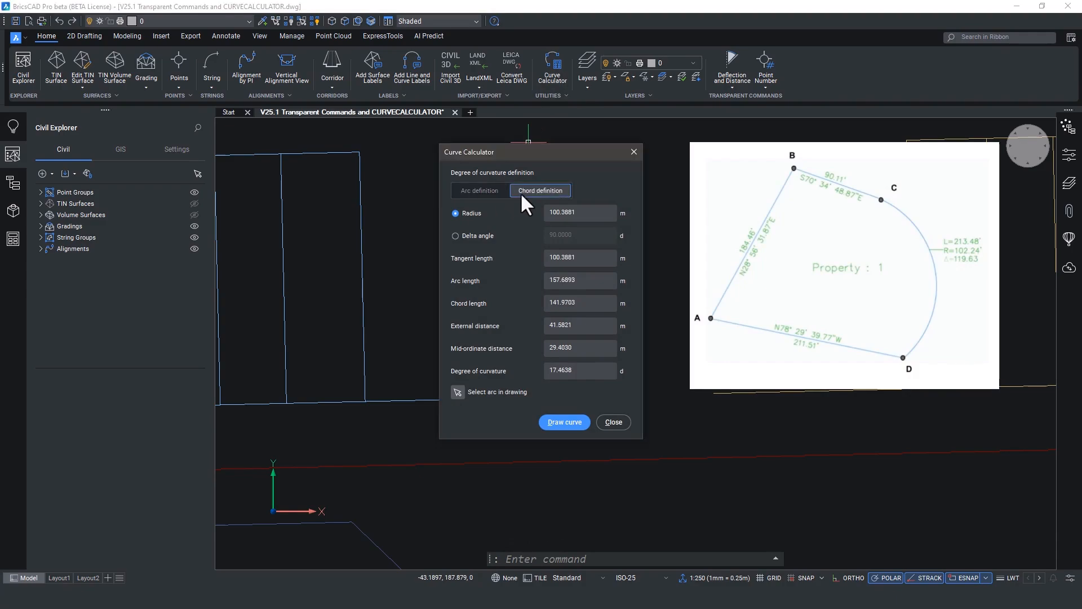
mouse_move(480, 267)
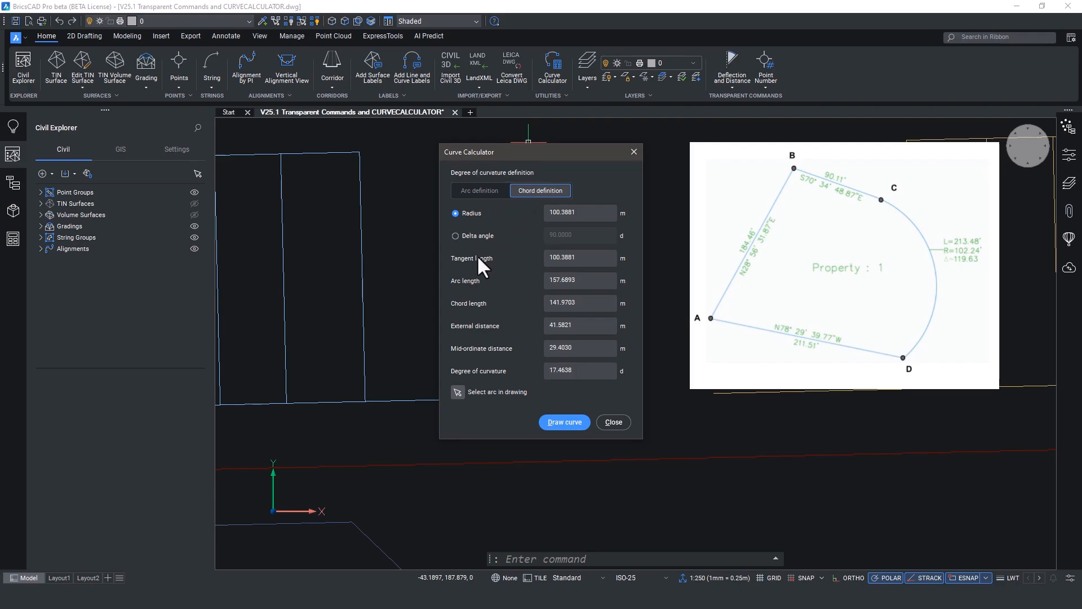
click(456, 236)
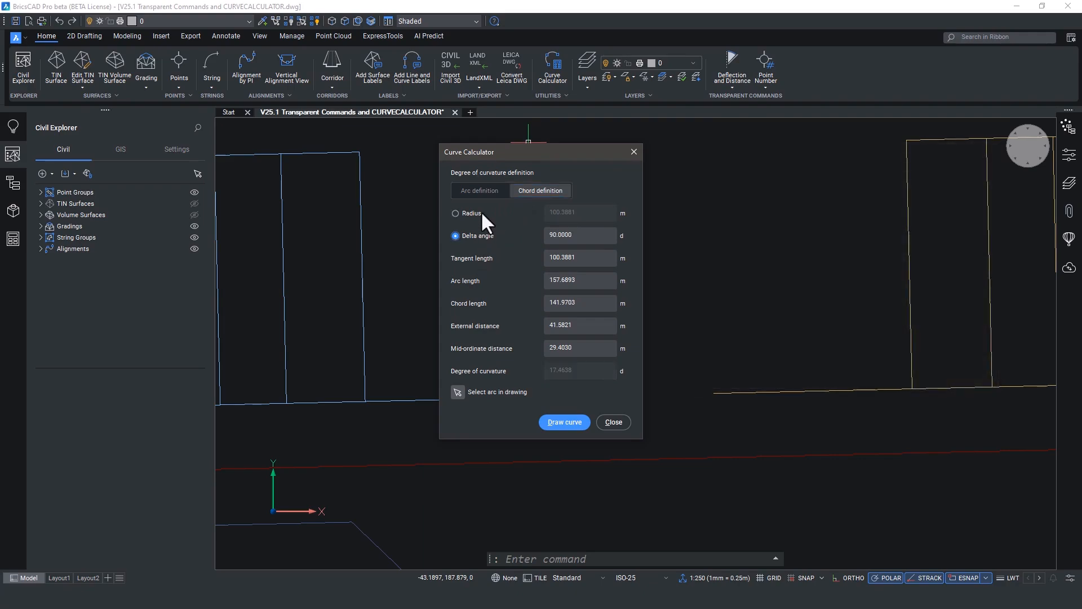
click(455, 213)
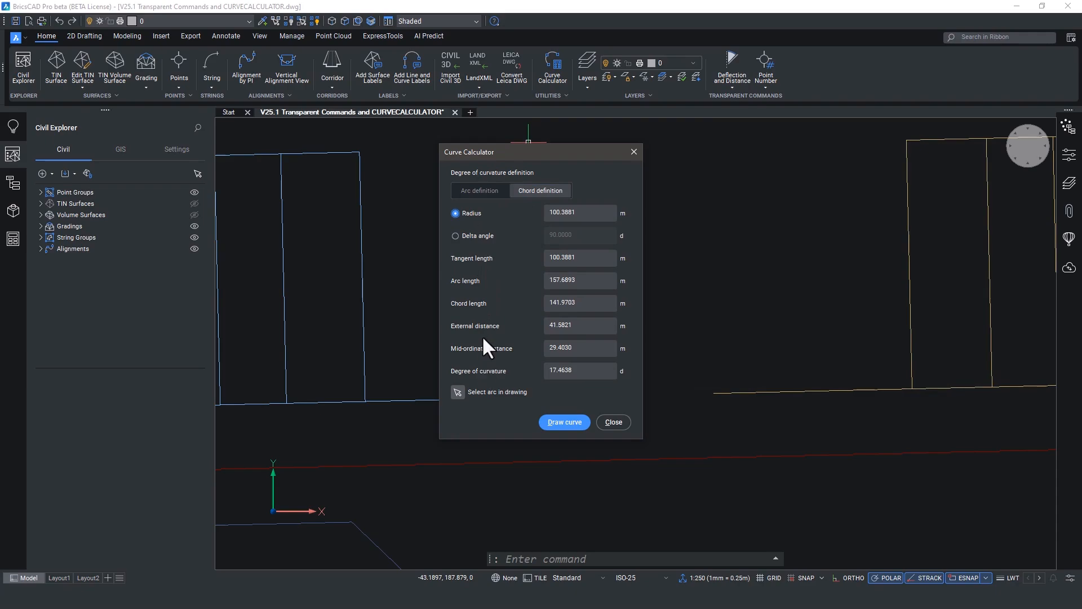
click(479, 191)
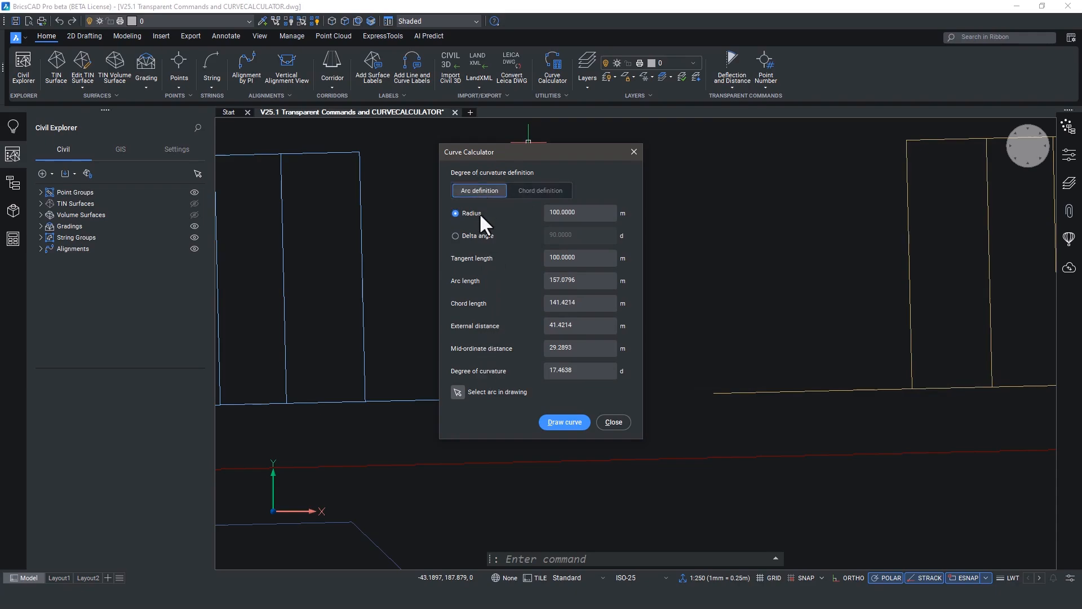
Set radius 6.5 m, recompute the 10.2102 m arc, and start drawing the curve.
click(580, 212)
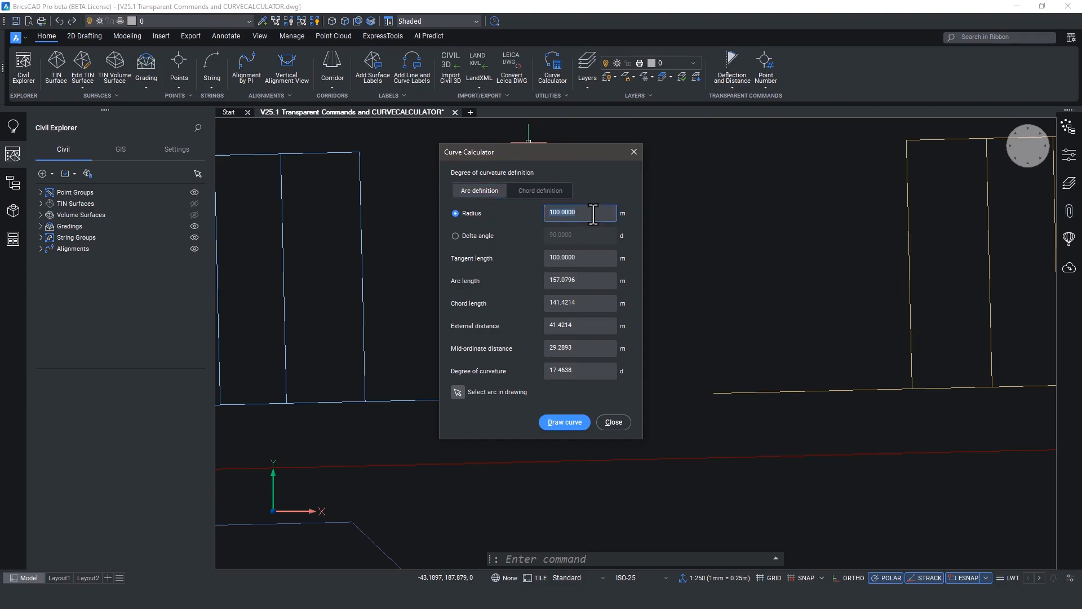
text(6.5)
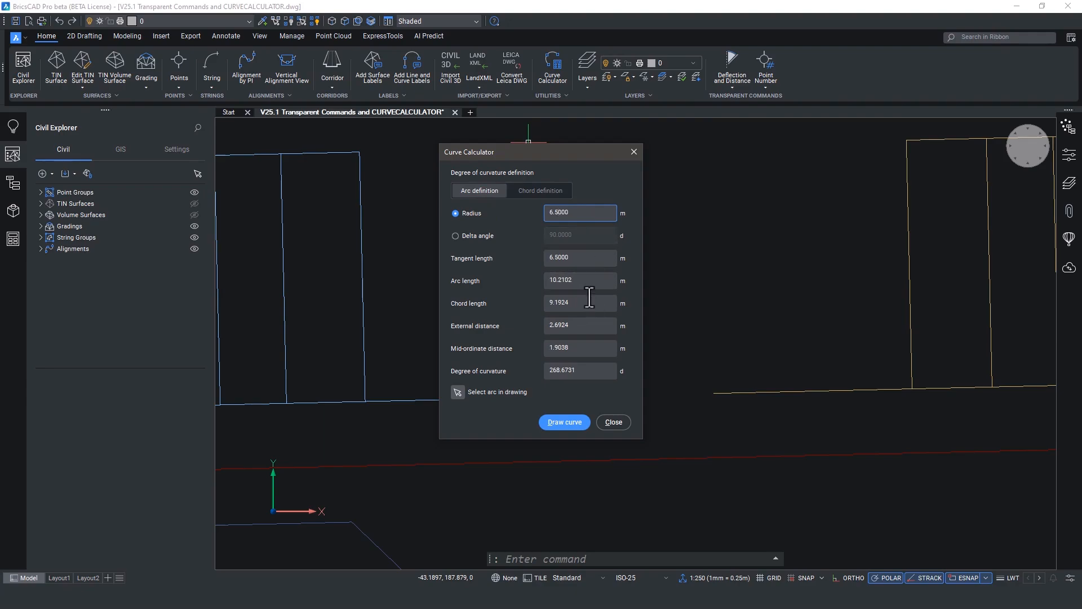
click(580, 369)
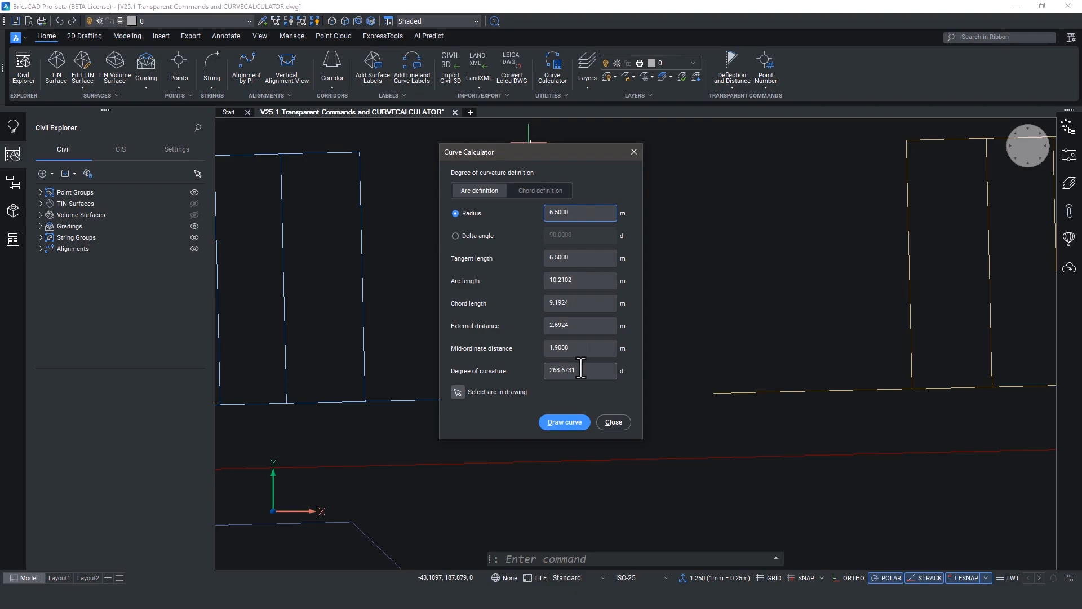
click(563, 421)
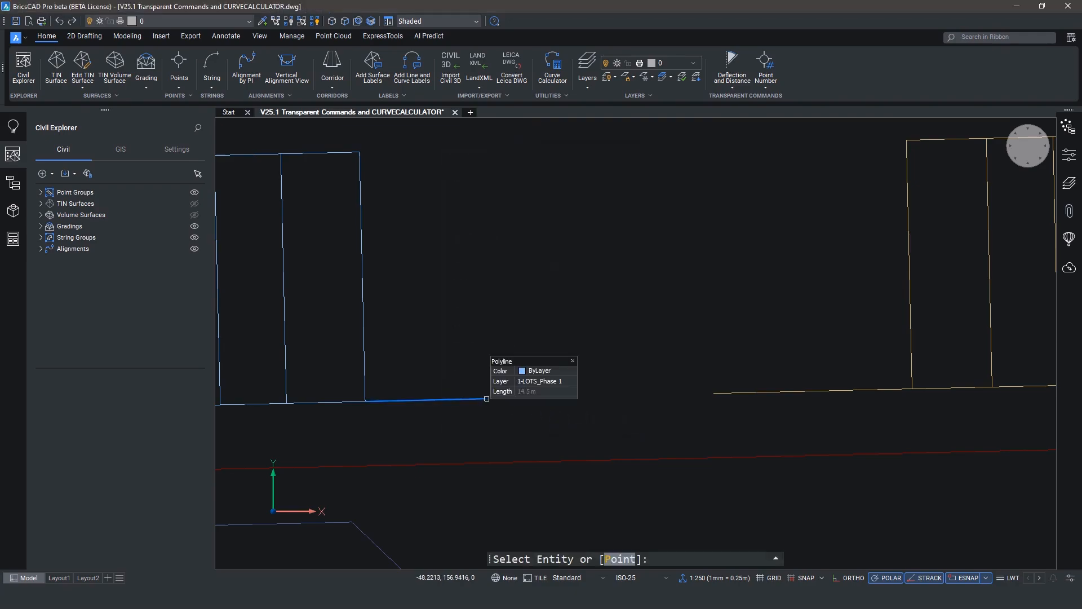
Attach the 6.5 m arc to the blue lot line's right end, bending upward, and close the calculator.
click(486, 399)
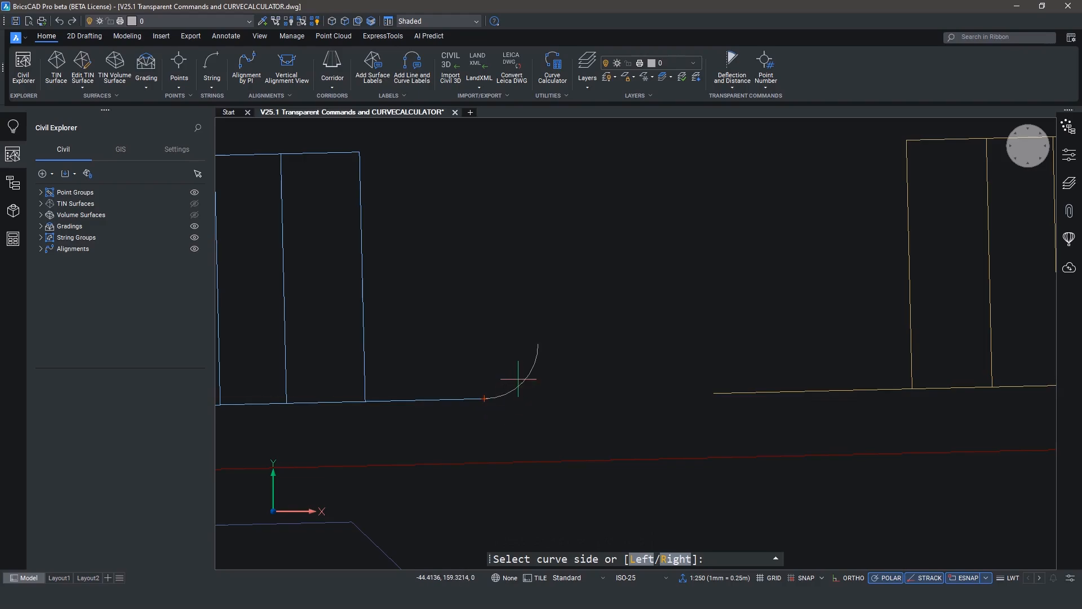
mouse_move(520, 375)
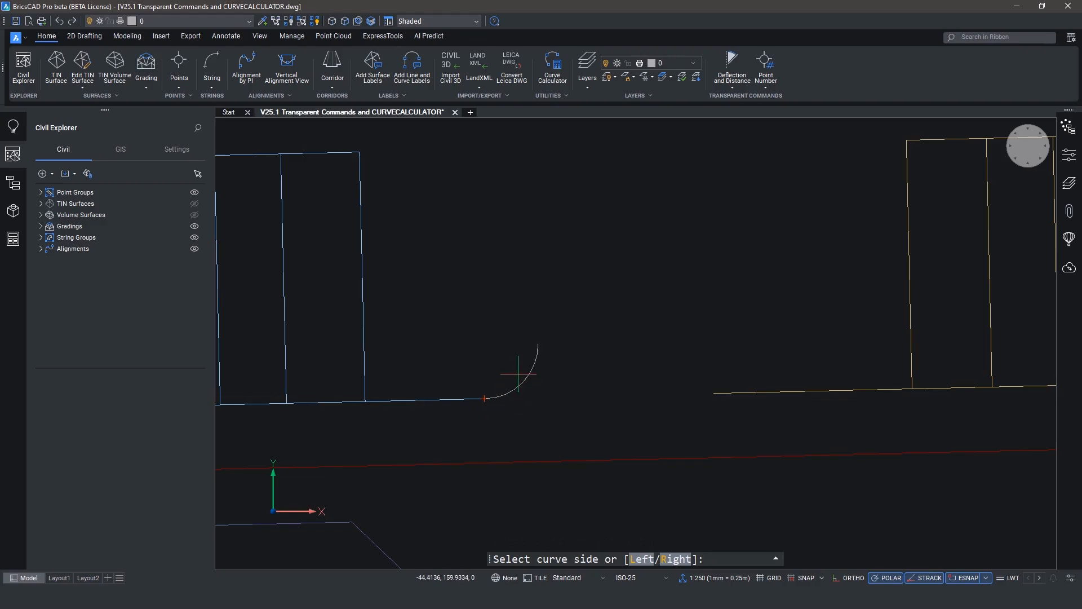
click(551, 67)
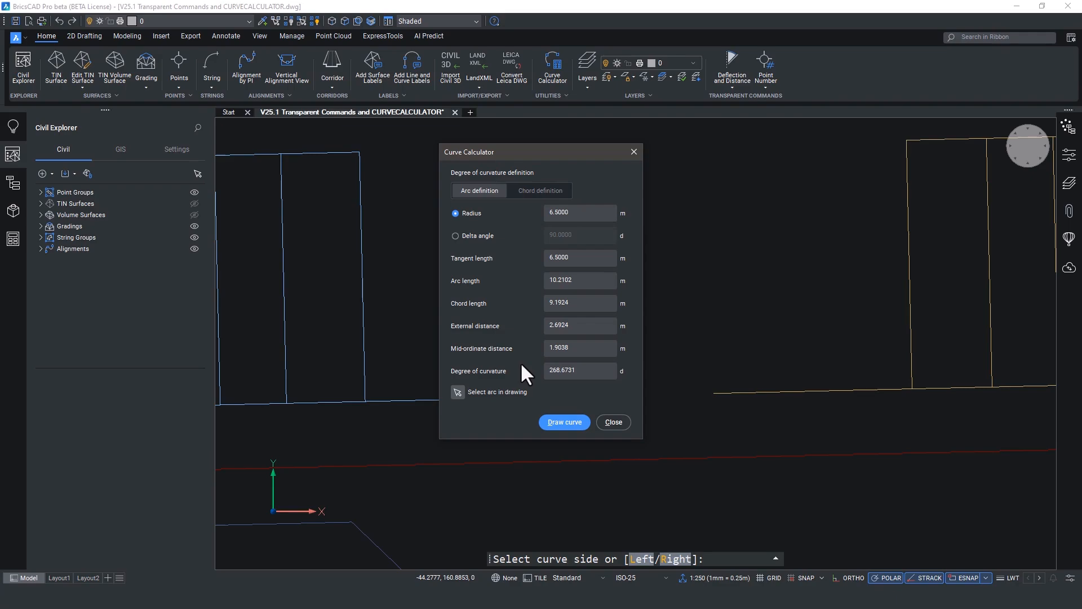
click(611, 422)
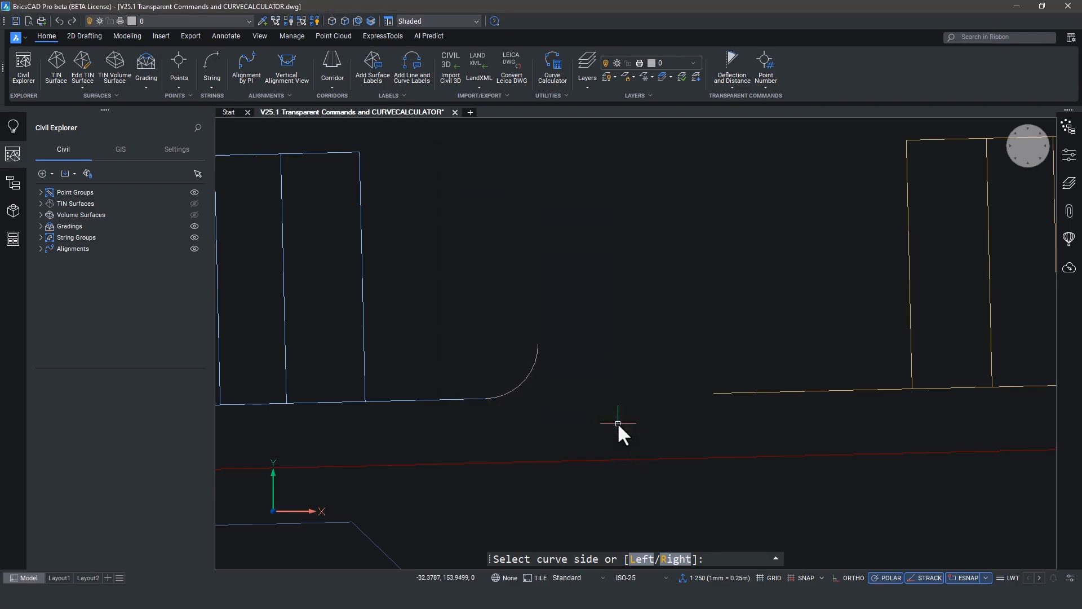
mouse_move(552, 62)
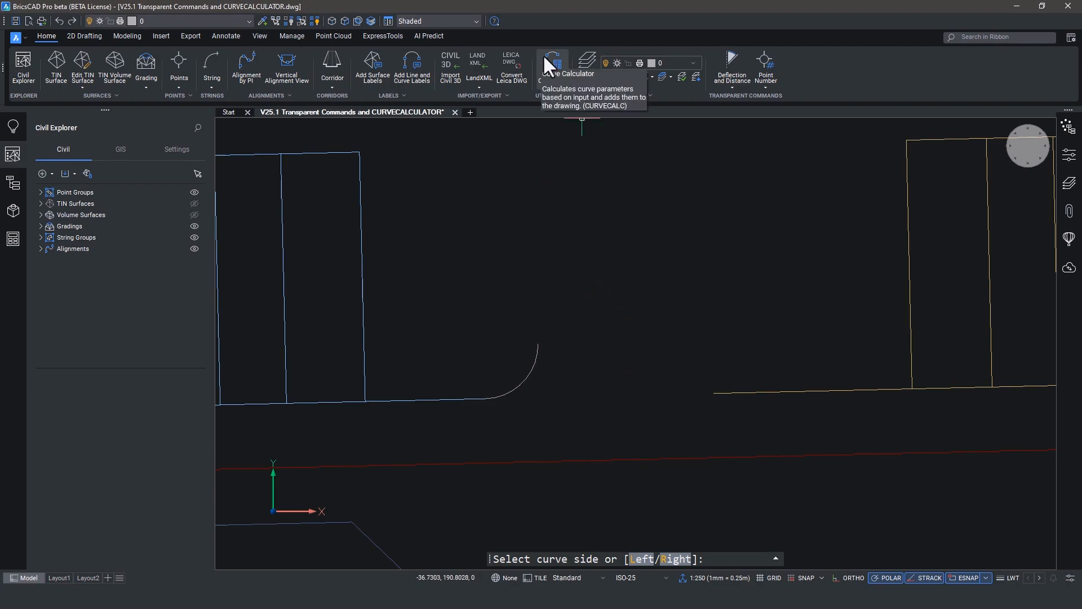
Reuse the first arc's values to place a mirrored 6.5 m arc on the yellow line's left end.
click(552, 67)
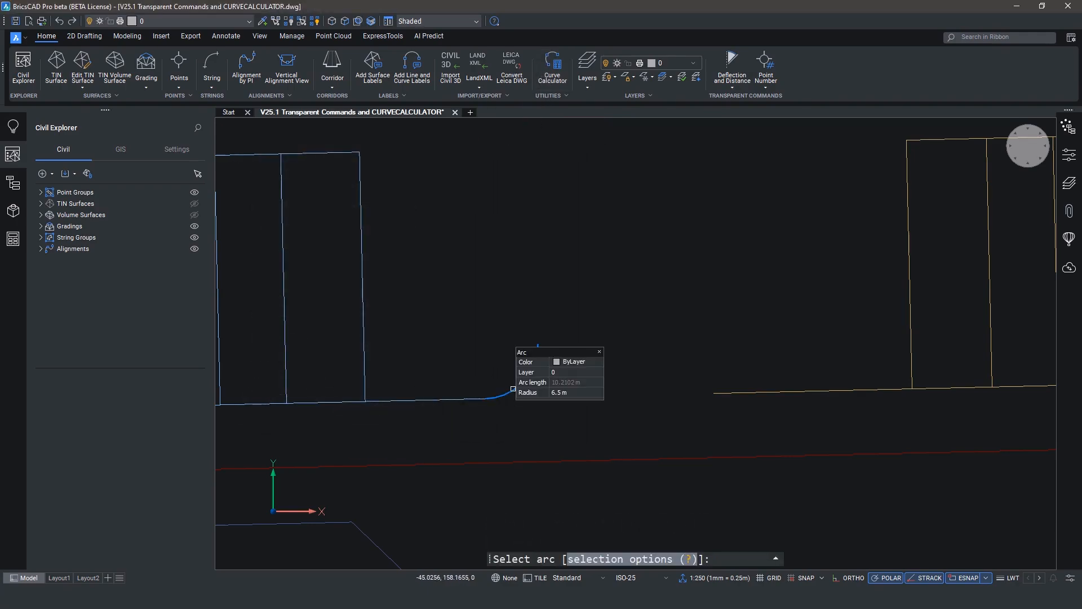
click(551, 67)
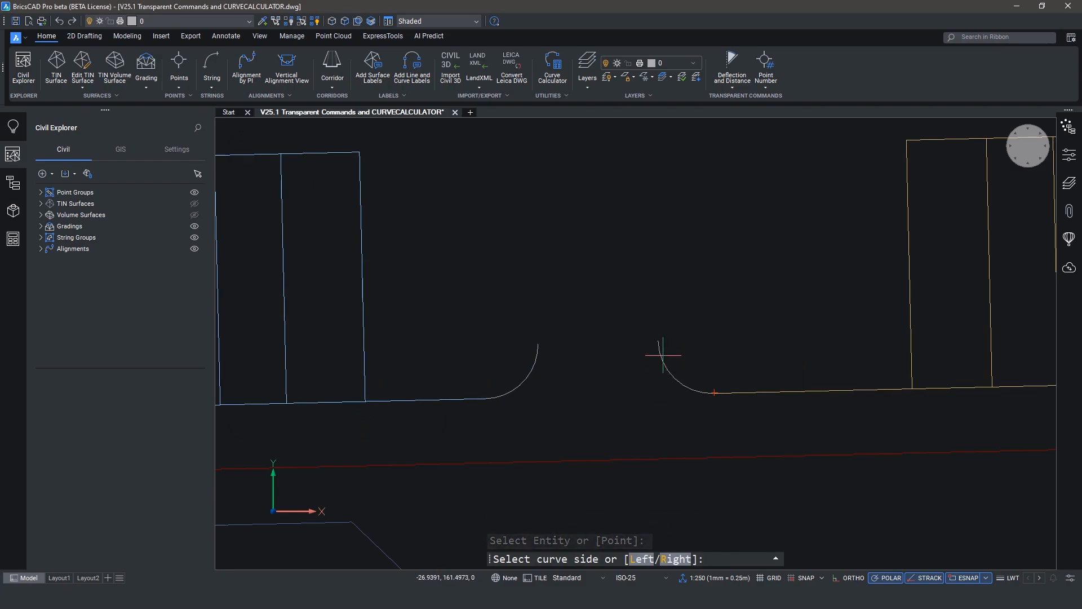
click(551, 66)
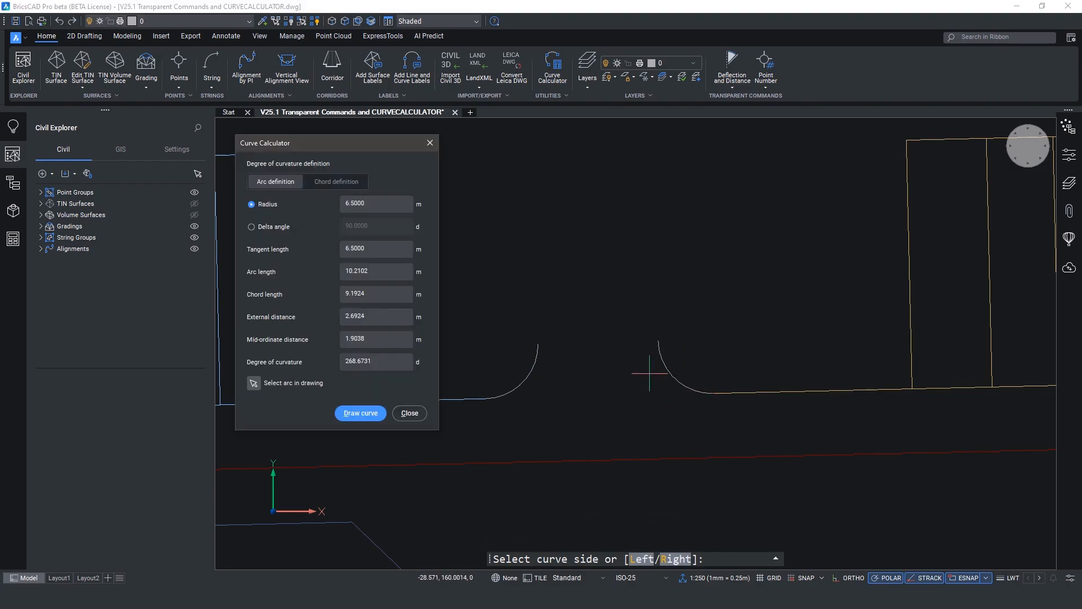
click(359, 412)
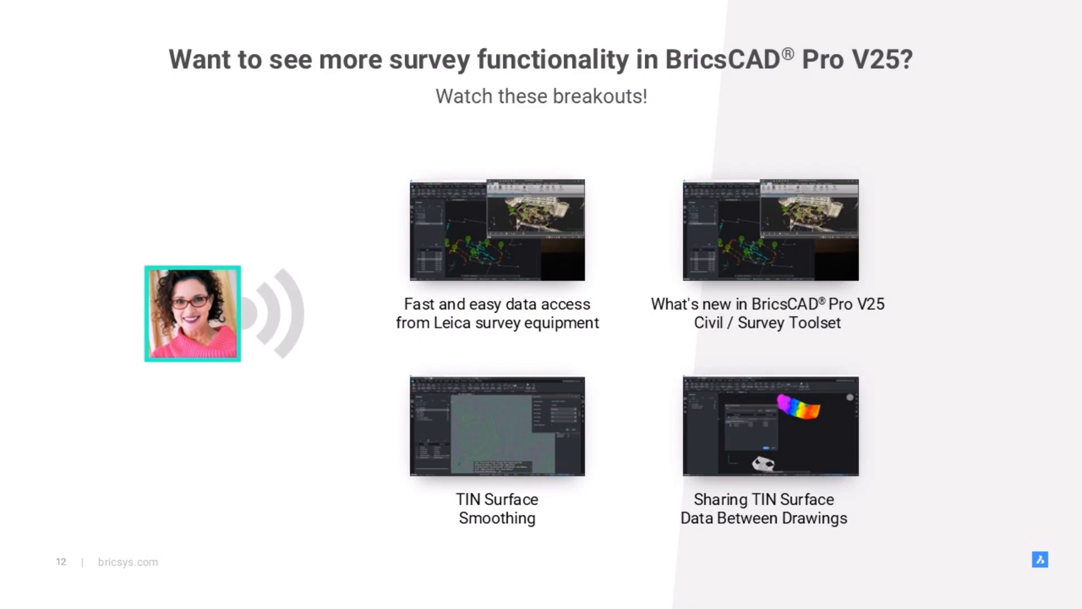
key(right)
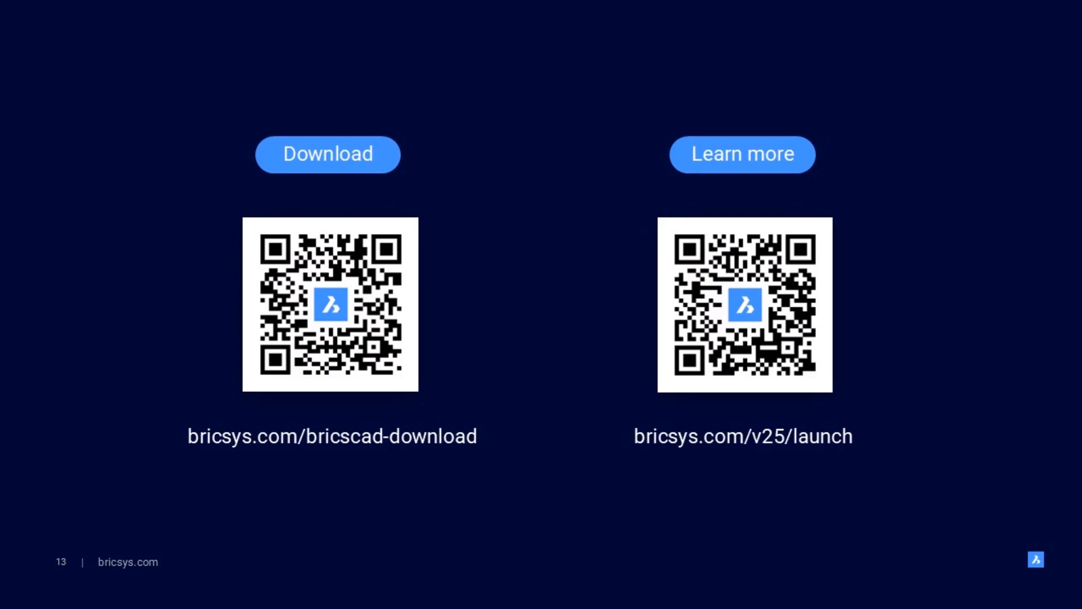